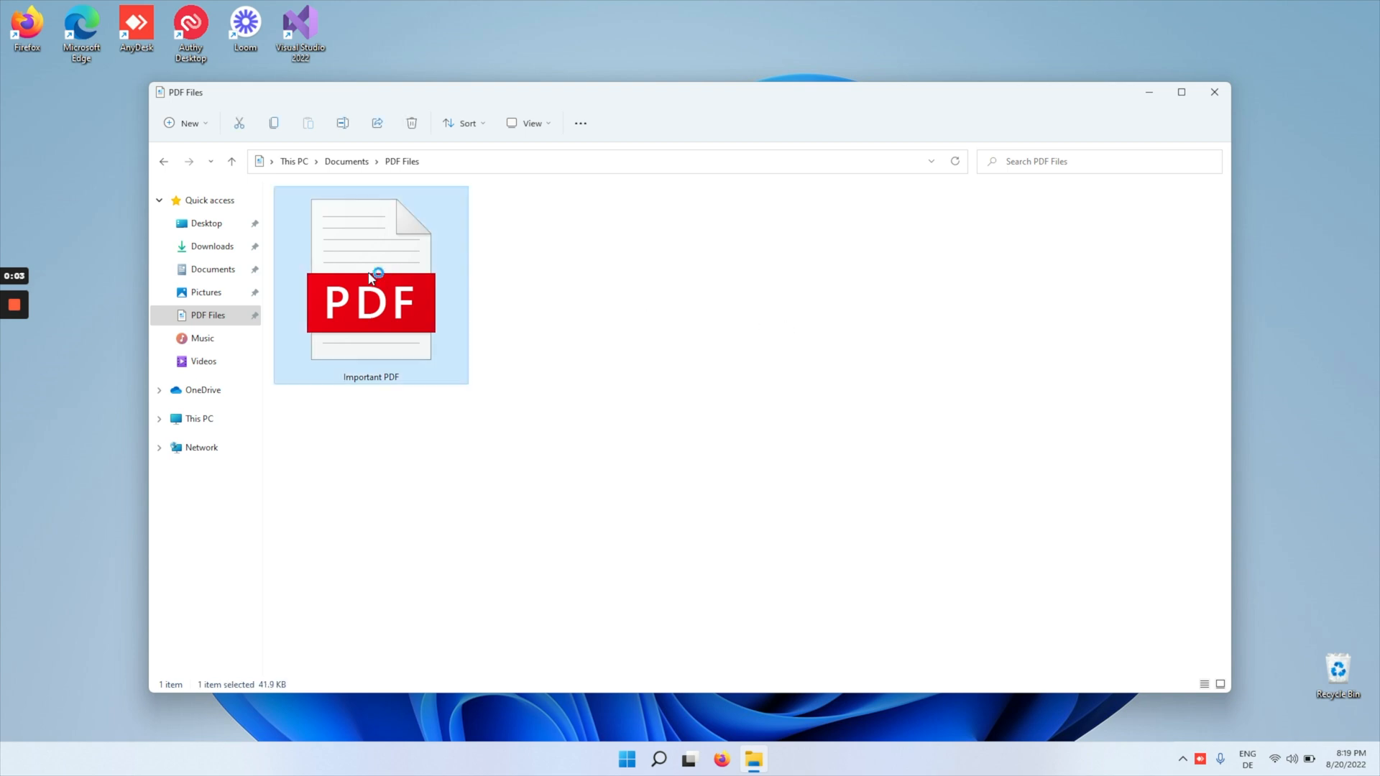
Open Important PDF in Edge and submit a password guess, which is rejected.
{"action": "double_click", "coordinate": [370, 277]}
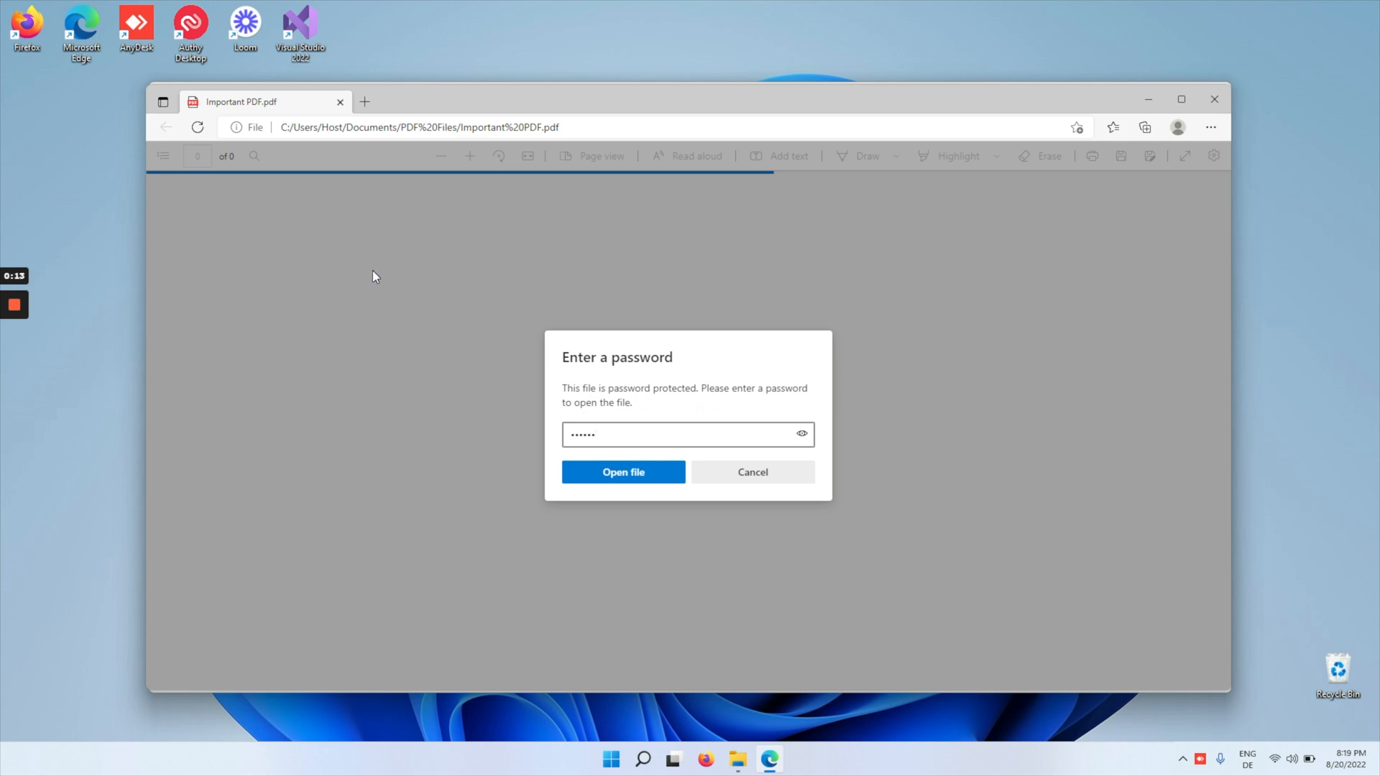
{"action": "left_click", "coordinate": [624, 472]}
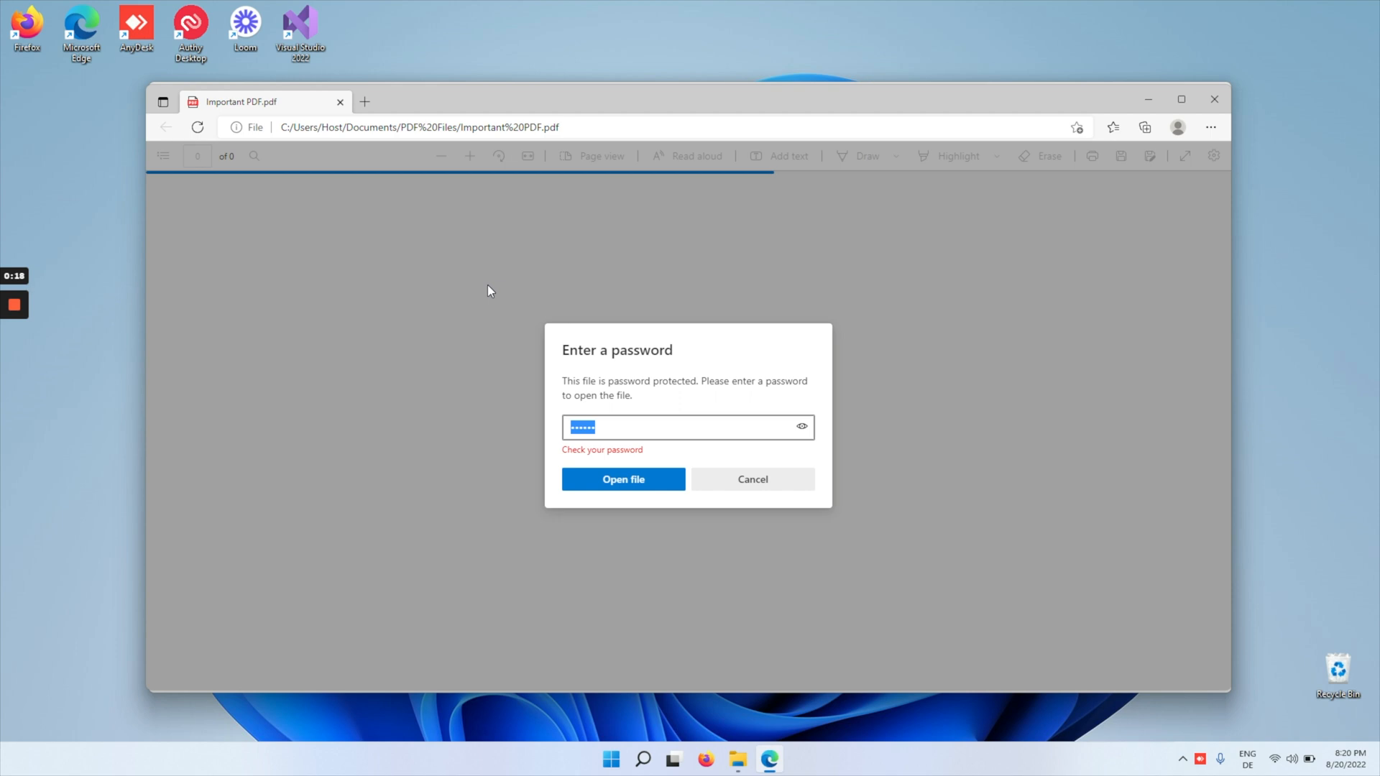
{"action": "mouse_move", "coordinate": [498, 306]}
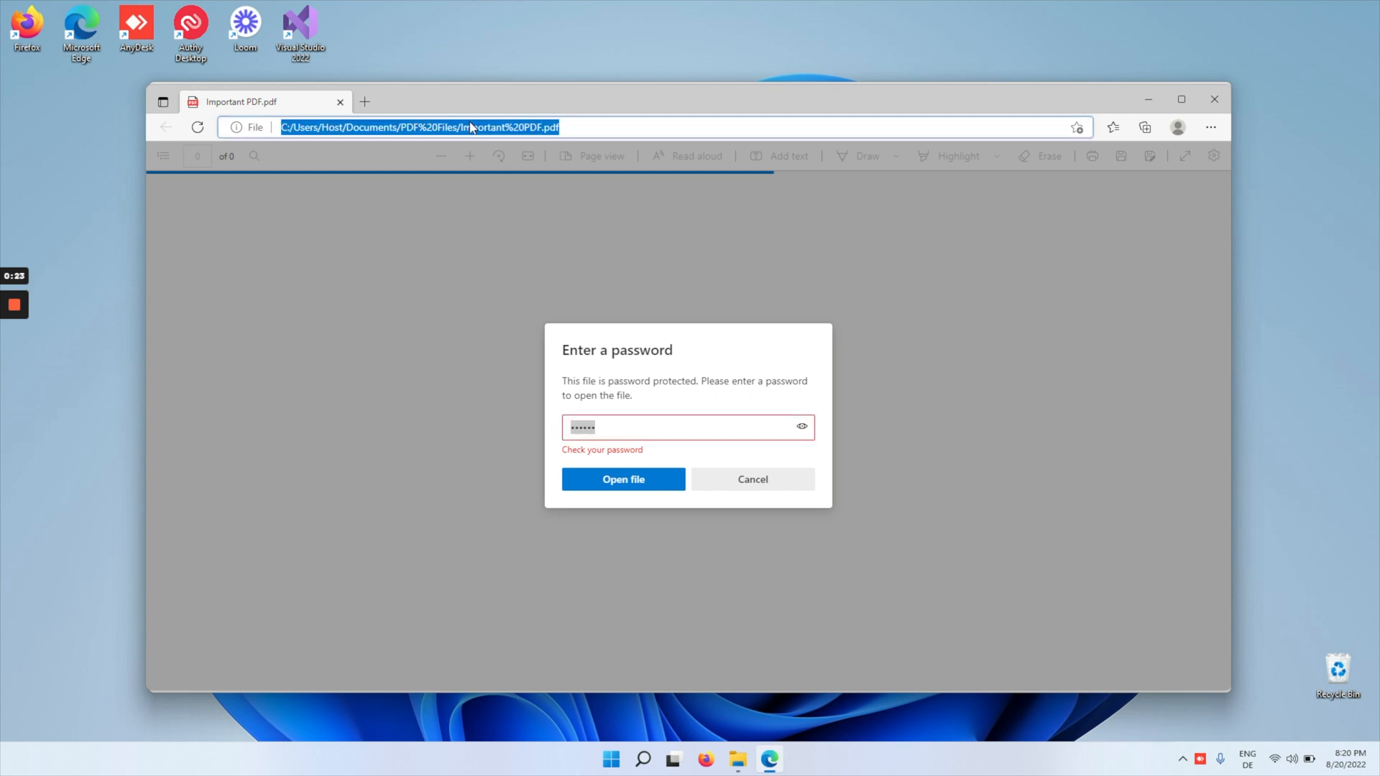
Navigate to UnlockAnyPDF.com from the address bar, replacing the locked PDF.
{"action": "type", "text": "UnlockAnyPDF."}
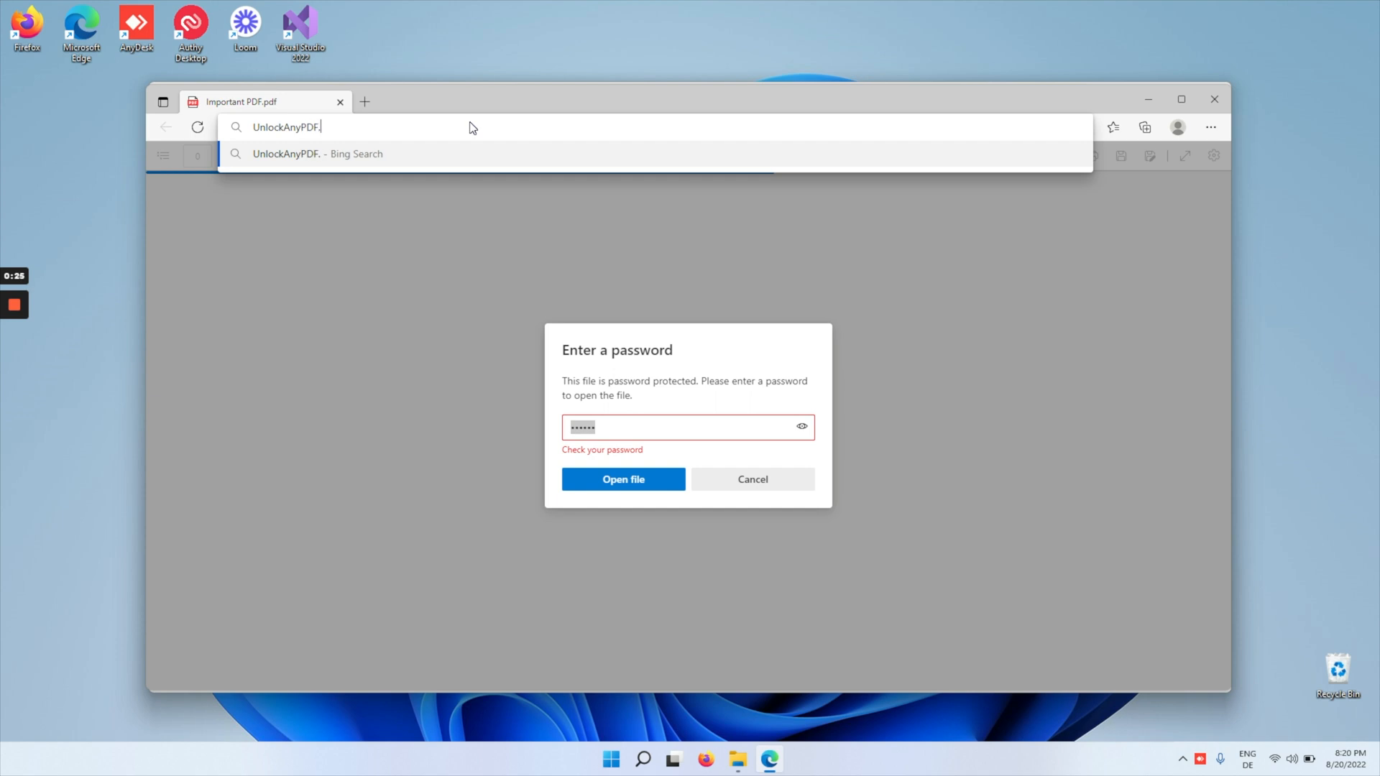
{"action": "key", "text": "Enter"}
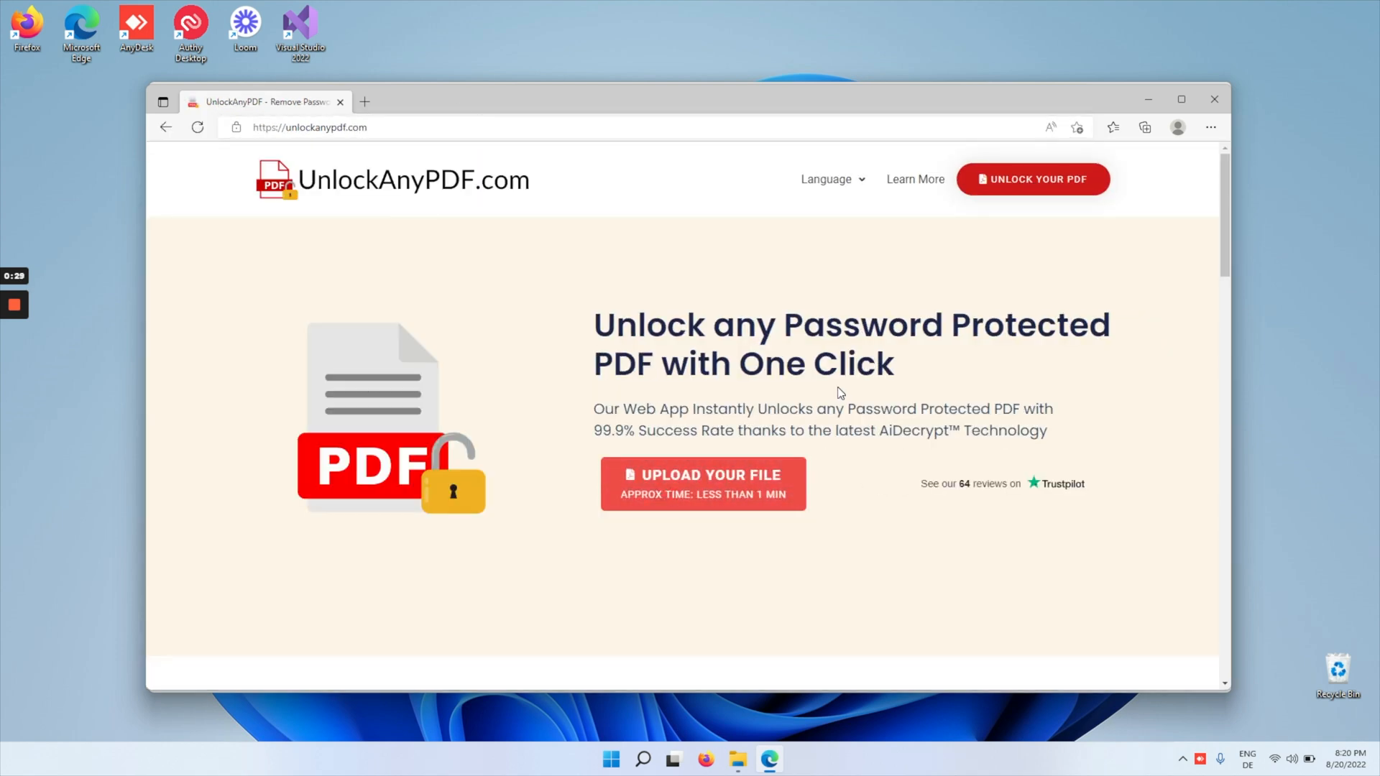
{"action": "mouse_move", "coordinate": [874, 304]}
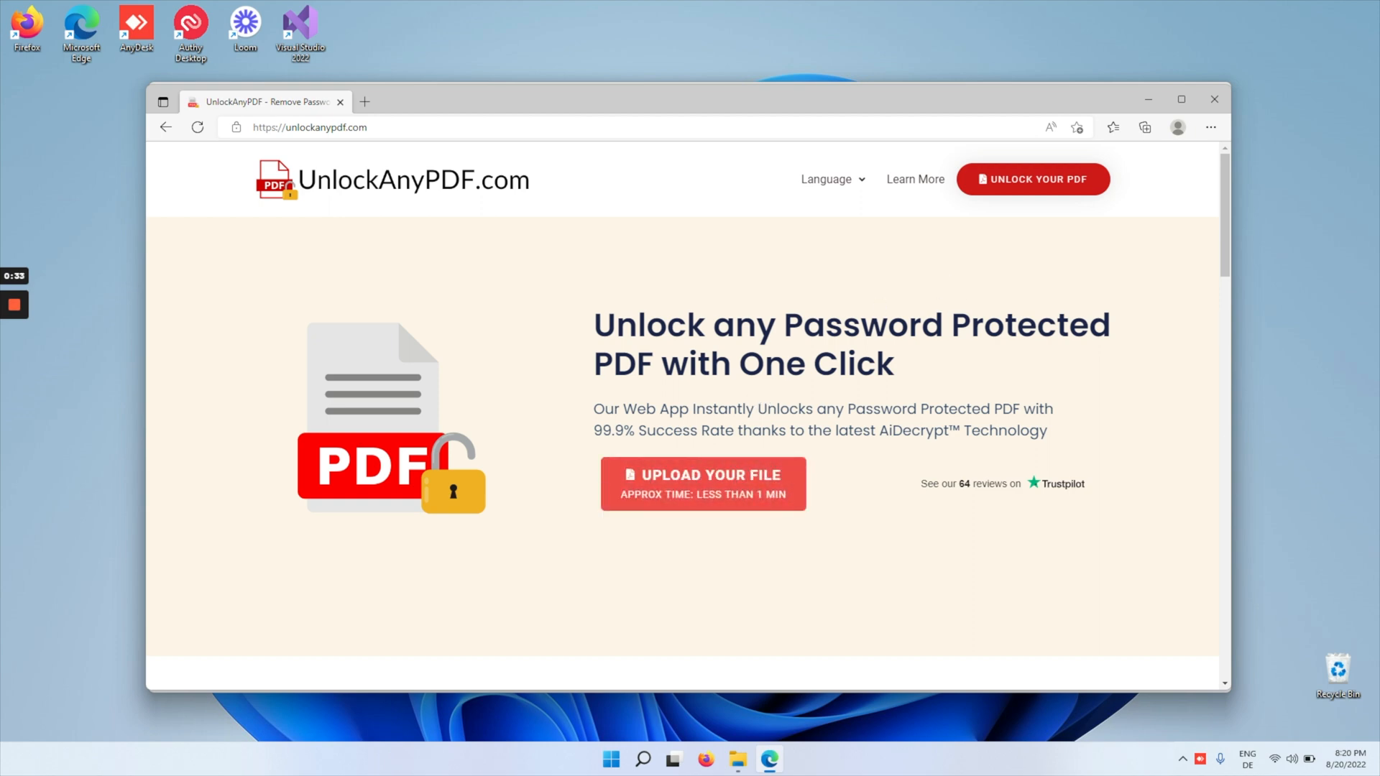
{"action": "mouse_move", "coordinate": [723, 497]}
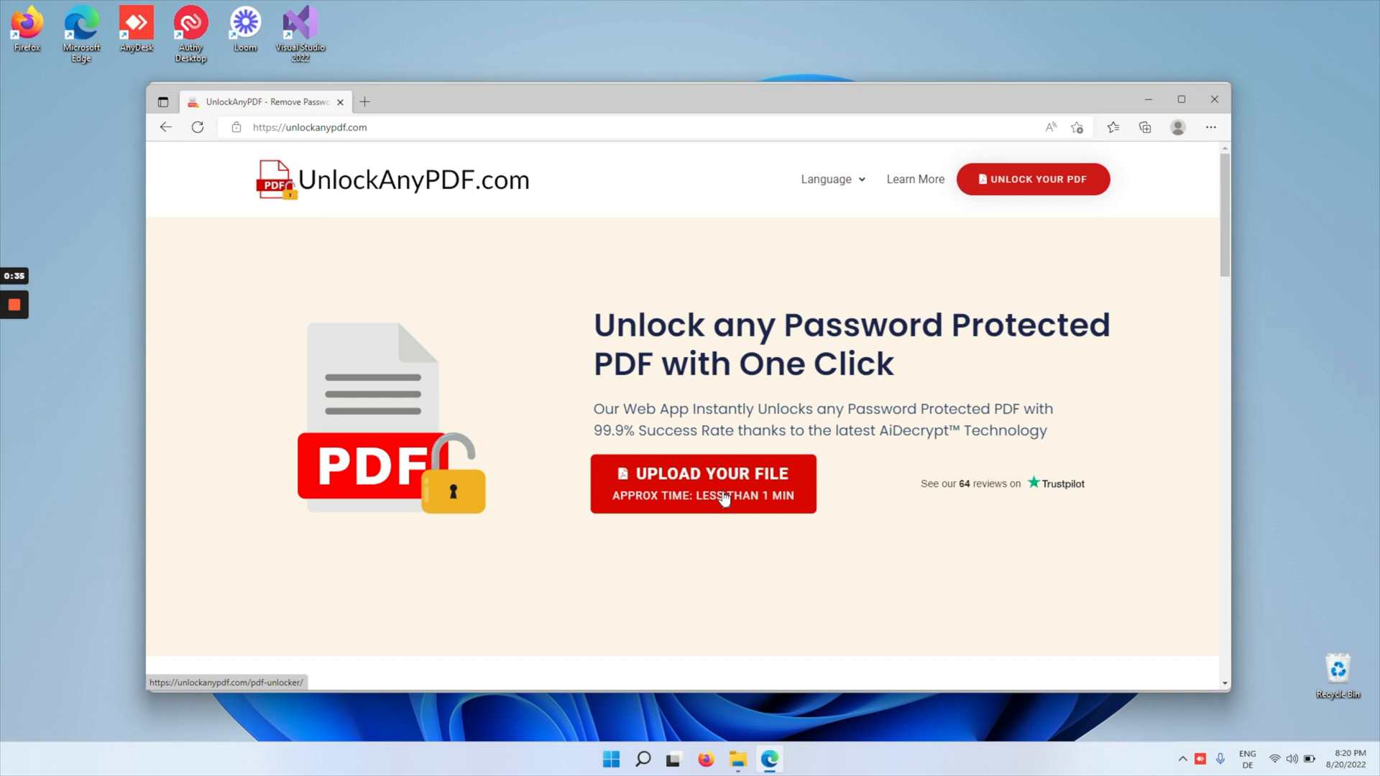
Fill the upload form with name and email, choose Important PDF.pdf and start the unlocking process.
{"action": "left_click", "coordinate": [703, 483]}
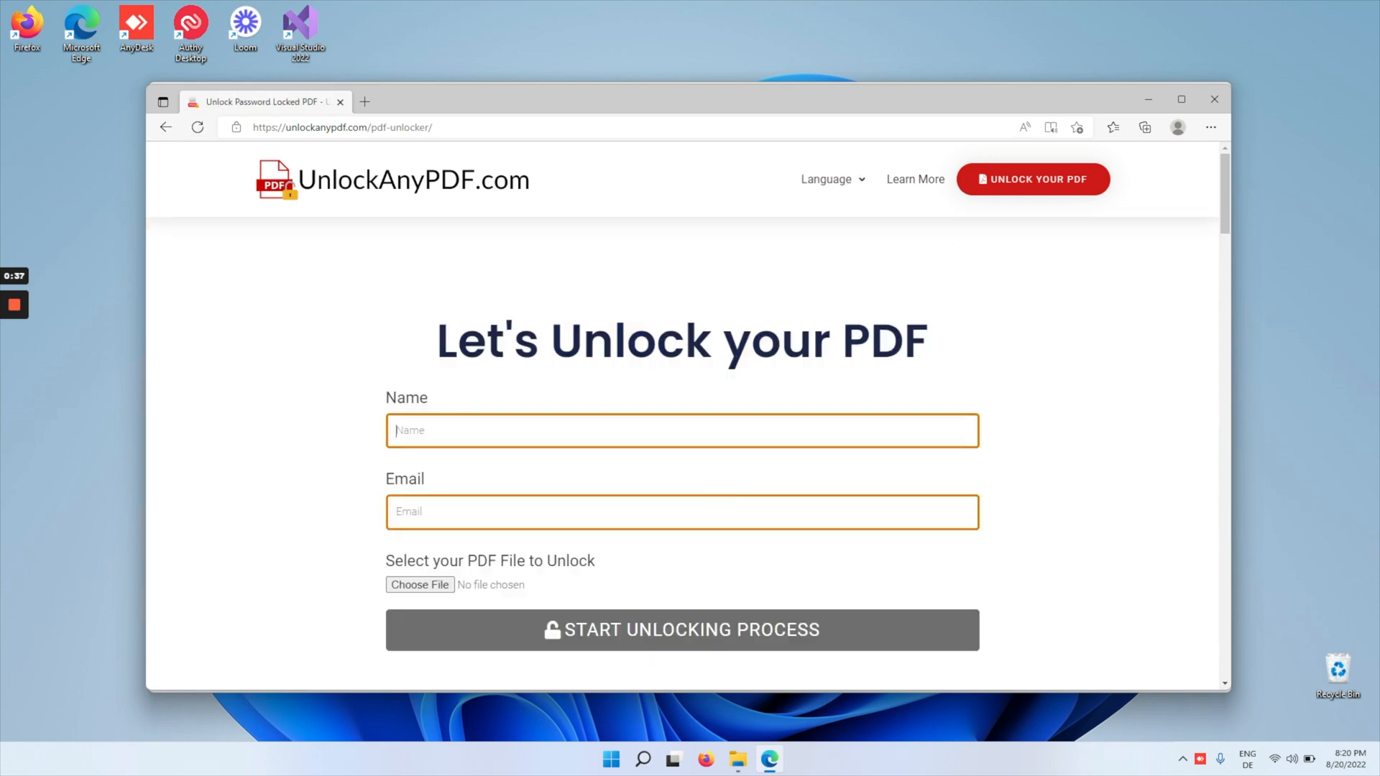
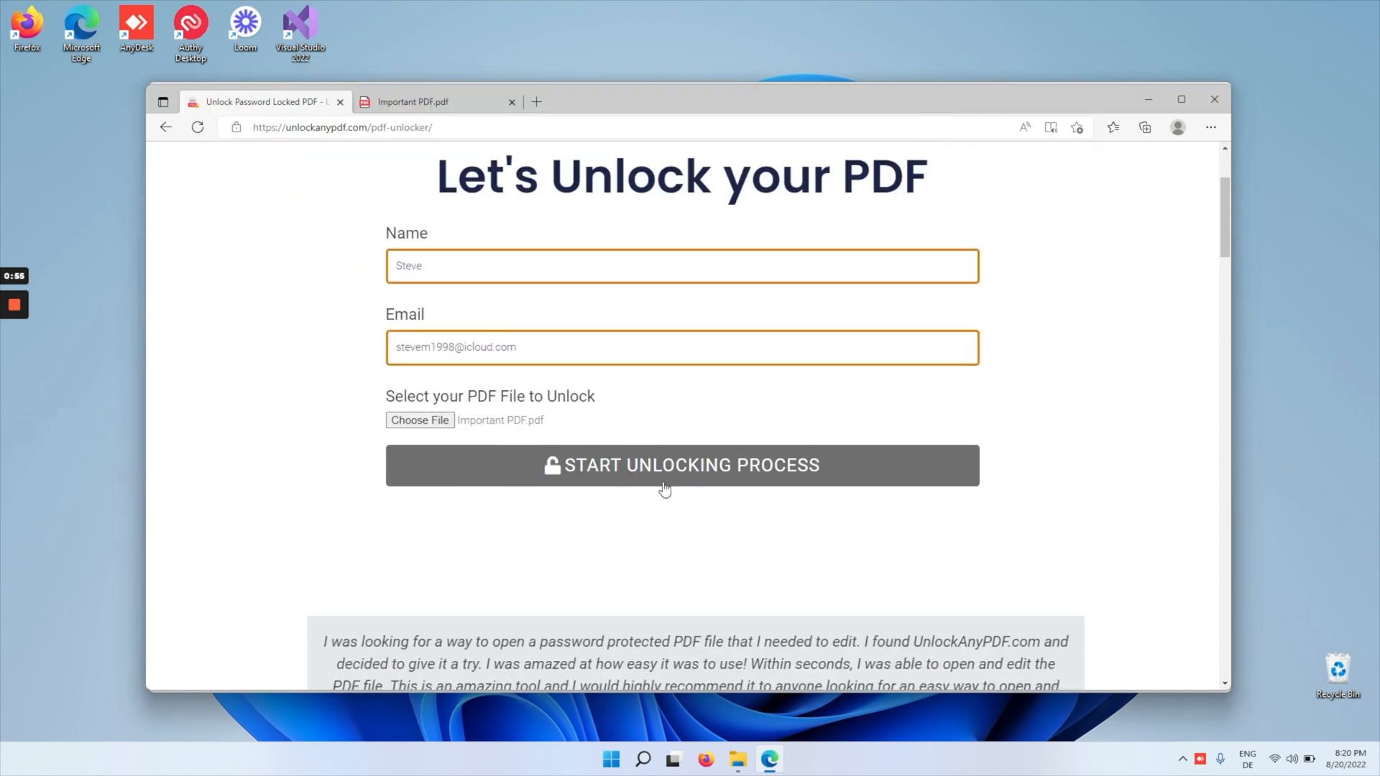
{"action": "left_click", "coordinate": [667, 466]}
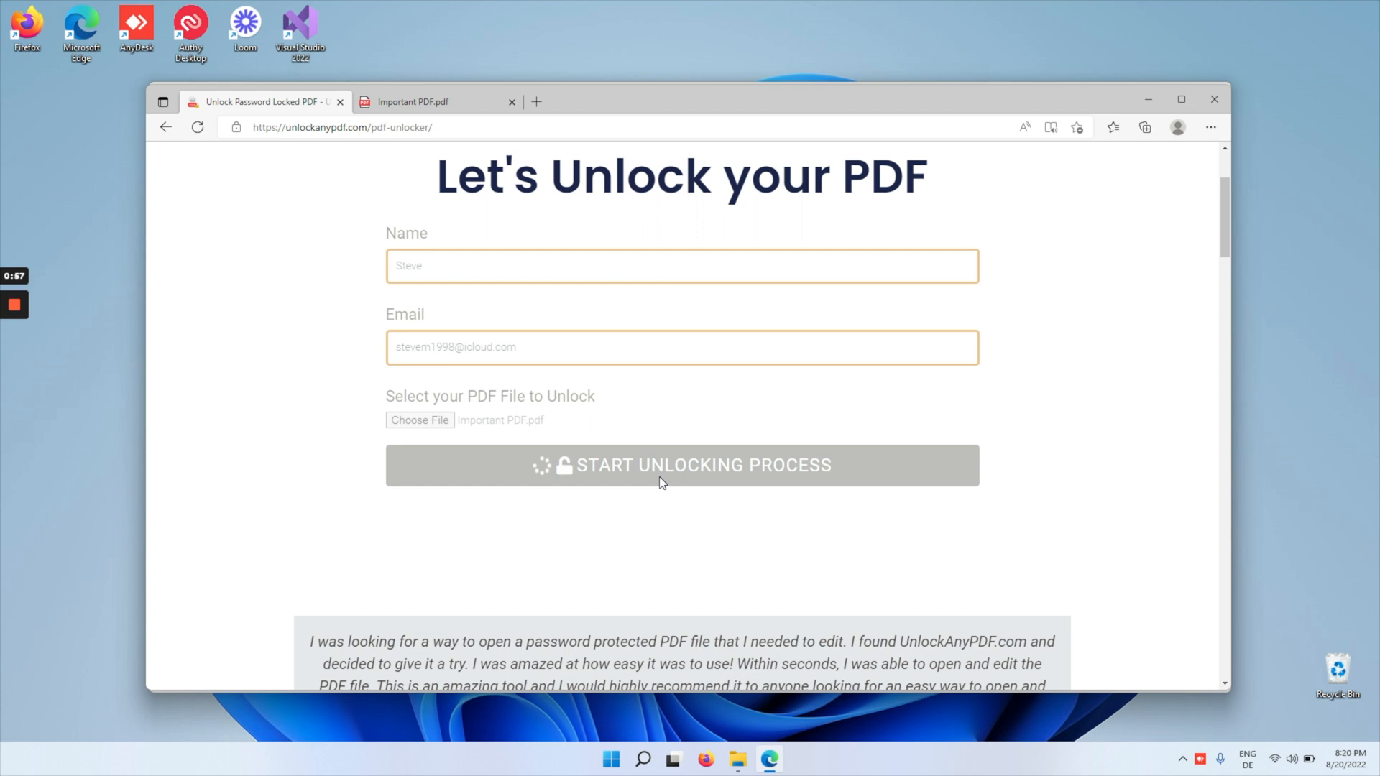
{"action": "left_click", "coordinate": [681, 465]}
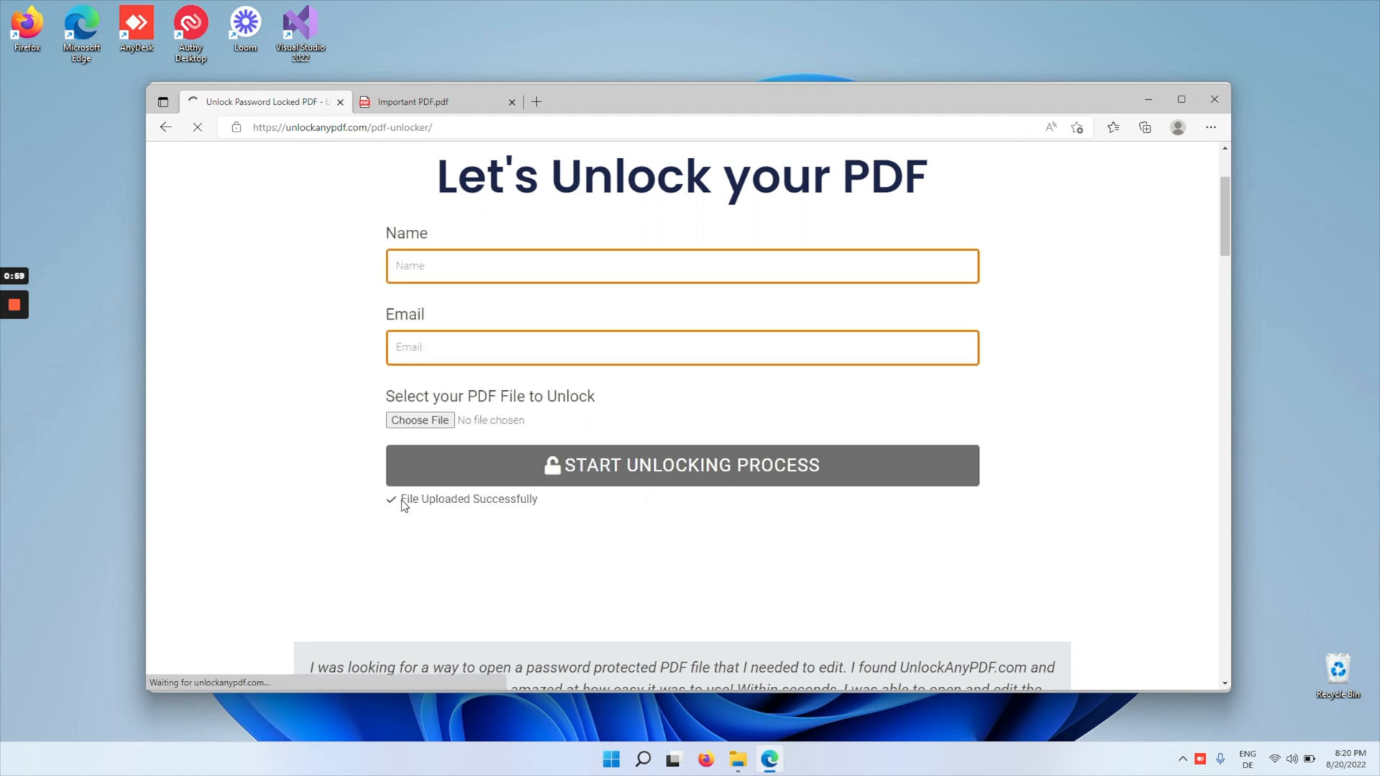
{"action": "left_click", "coordinate": [683, 465]}
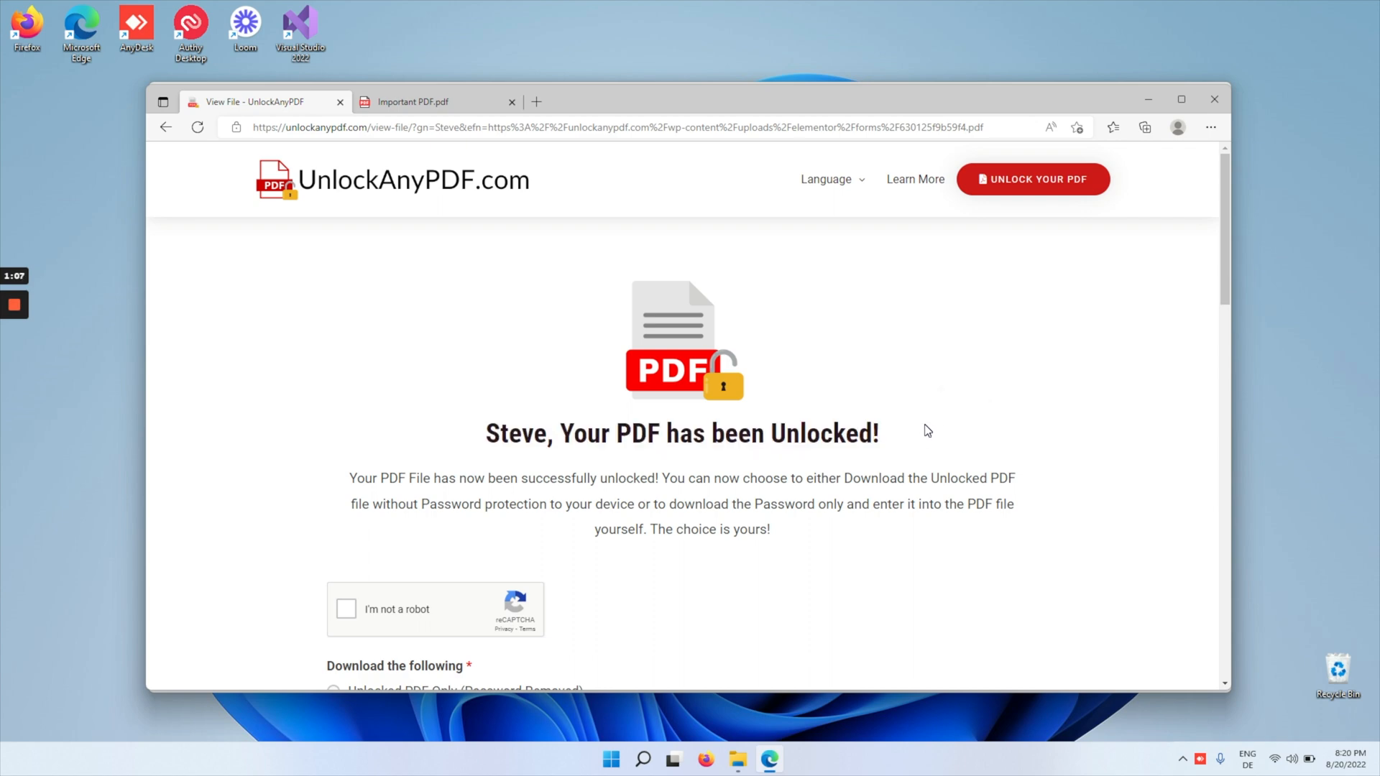
{"action": "mouse_move", "coordinate": [919, 424]}
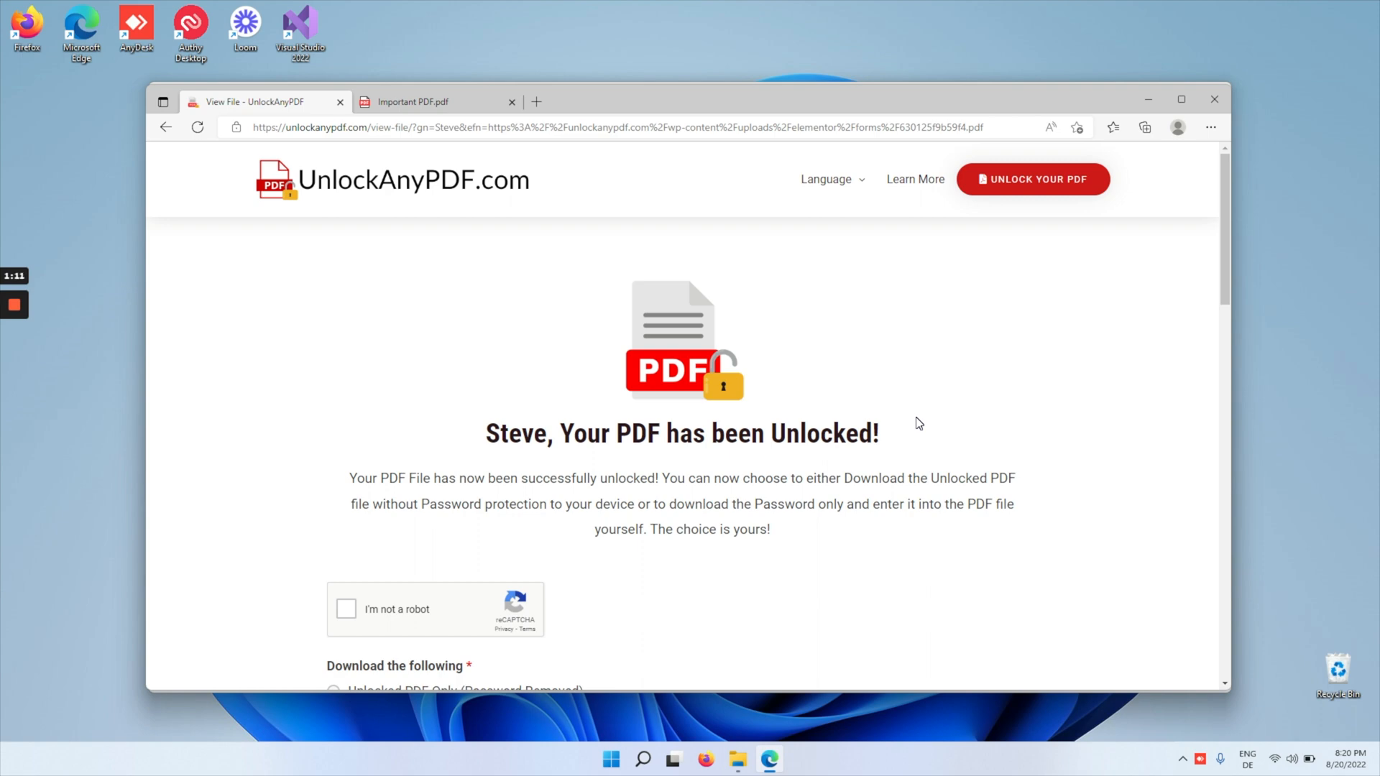
{"action": "mouse_move", "coordinate": [939, 413]}
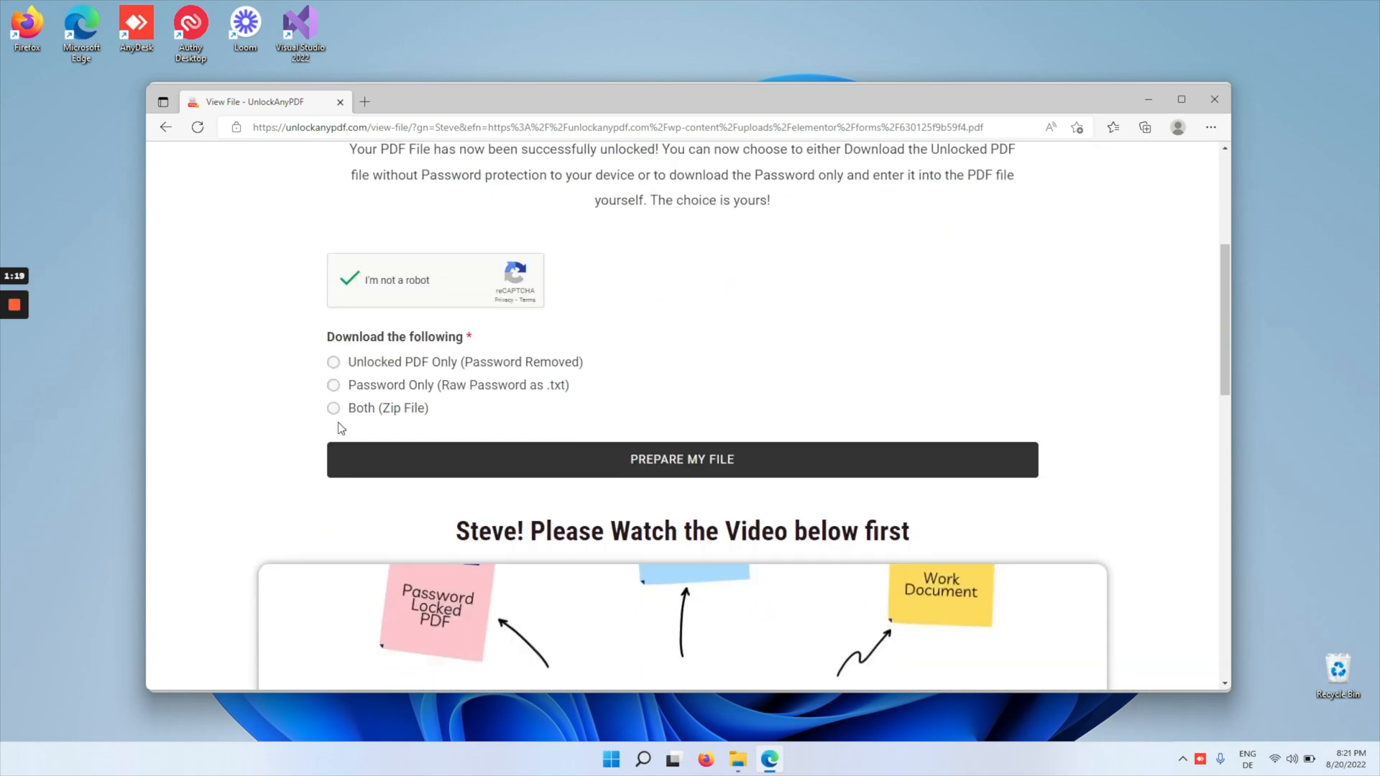
Select Both (Zip File) as the download and prepare the file.
{"action": "left_click", "coordinate": [333, 408]}
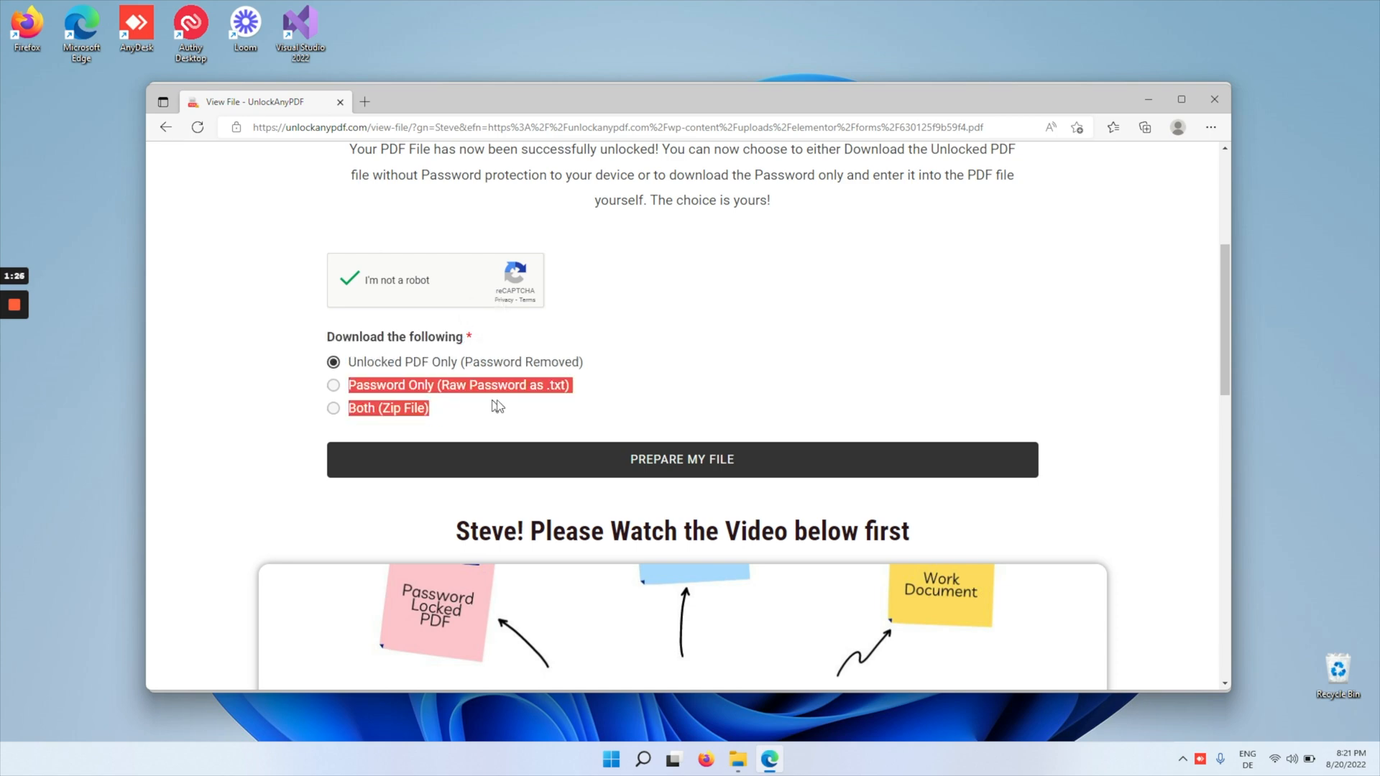
{"action": "mouse_move", "coordinate": [316, 411]}
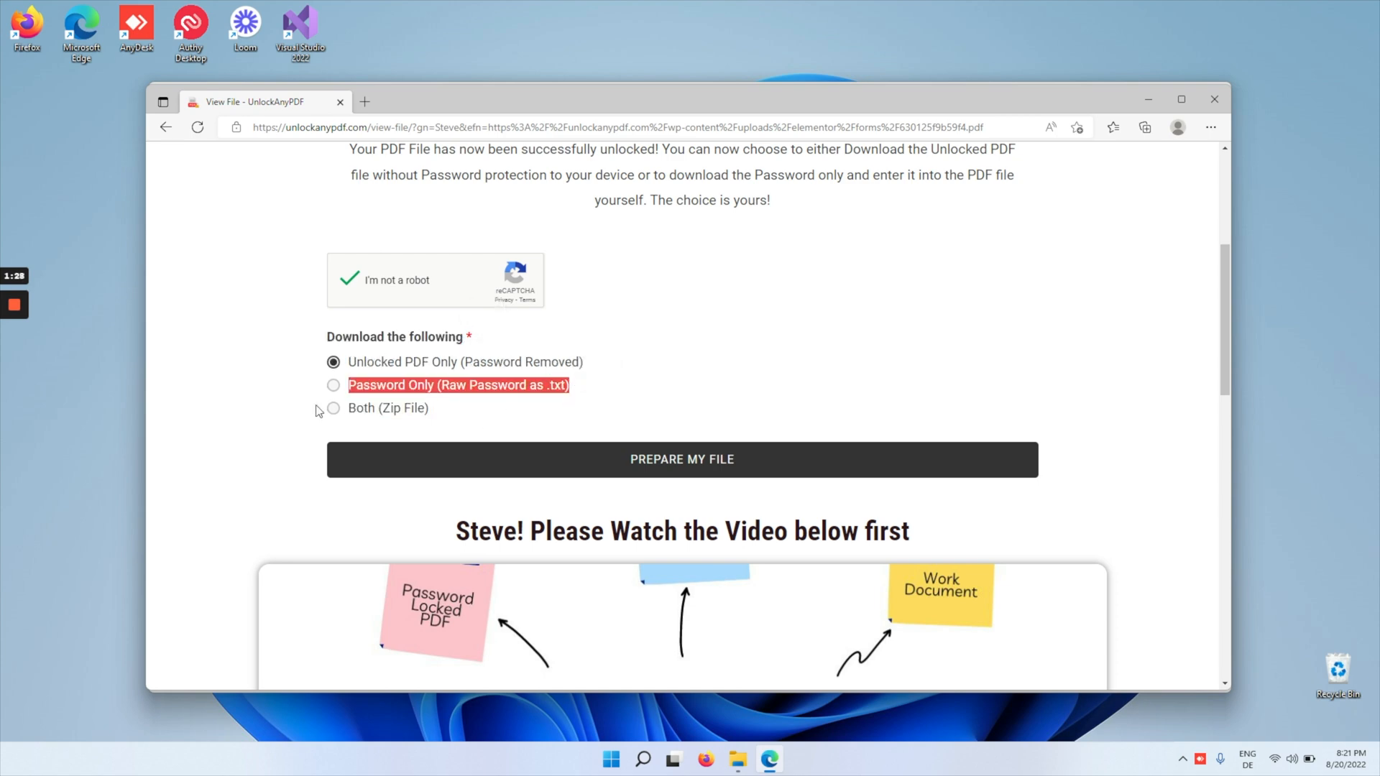
{"action": "left_click", "coordinate": [334, 408]}
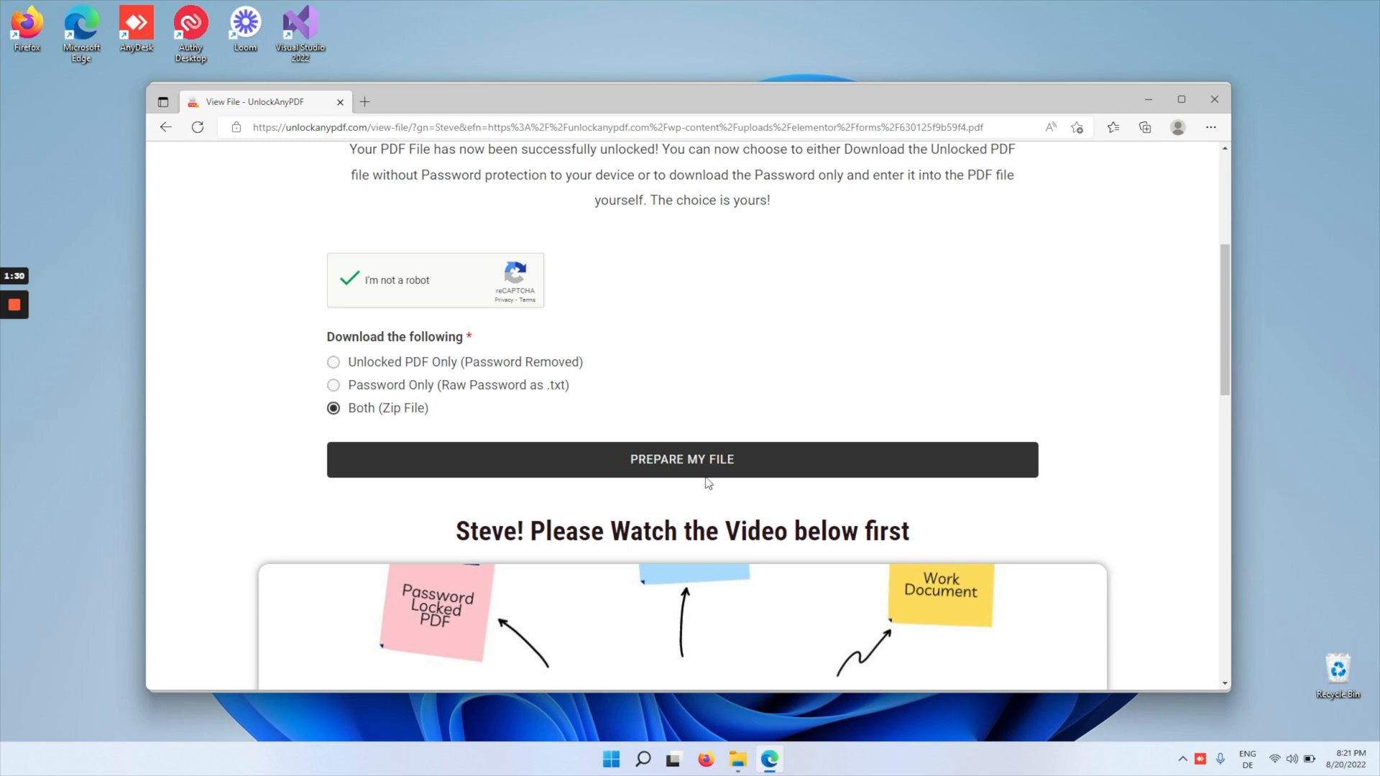
{"action": "left_click", "coordinate": [681, 460]}
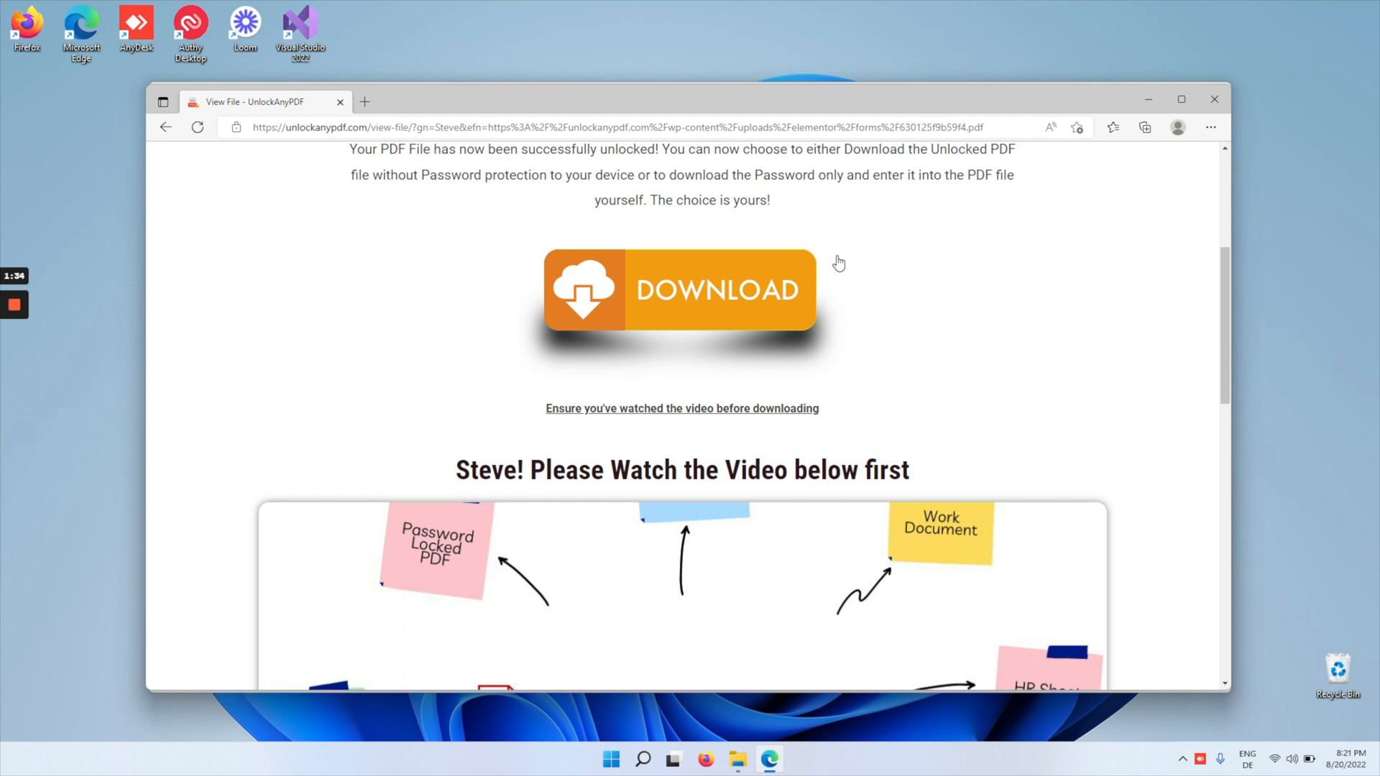
{"action": "mouse_move", "coordinate": [1055, 302]}
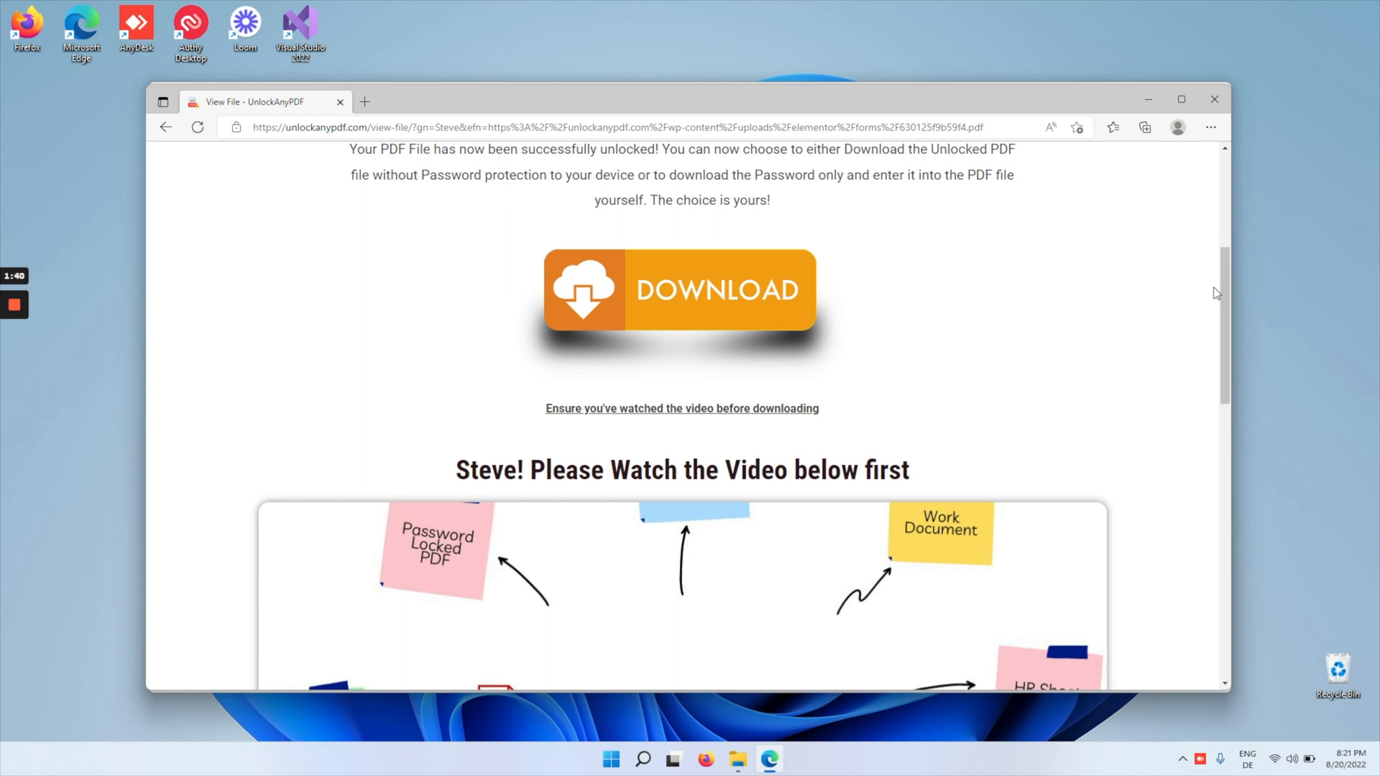
Scroll down the View File page to the How to Download tutorial below the download offer.
{"action": "scroll", "scroll_direction": "down", "scroll_amount": 3}
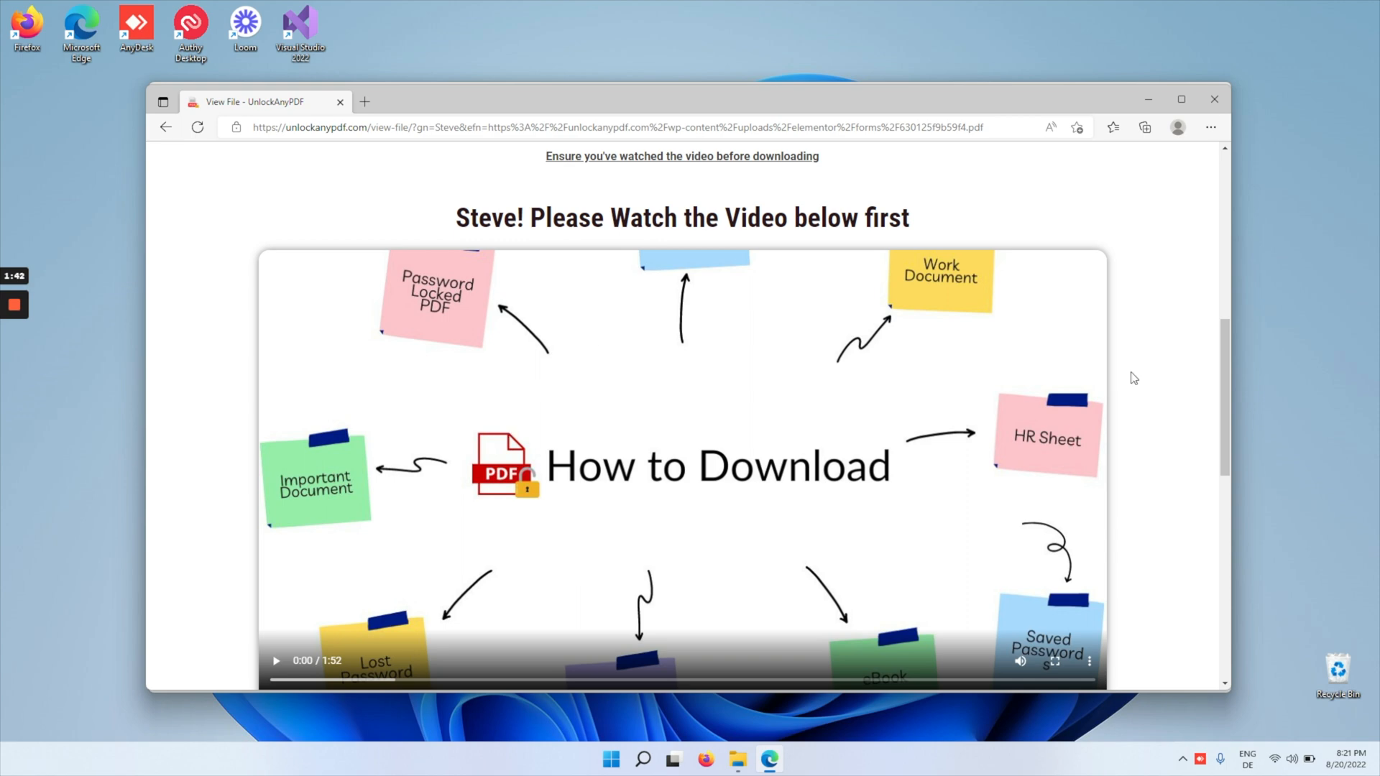
{"action": "mouse_move", "coordinate": [942, 453]}
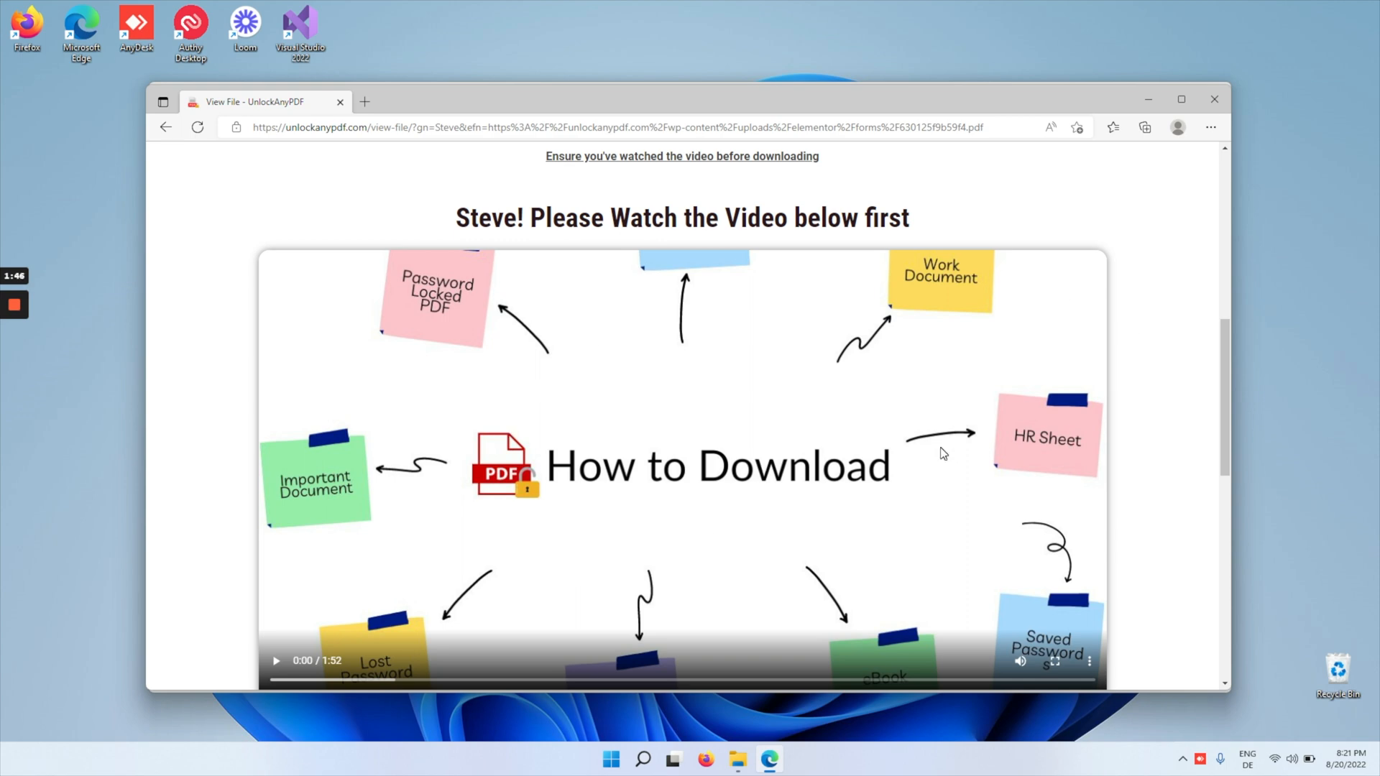
{"action": "mouse_move", "coordinate": [917, 449]}
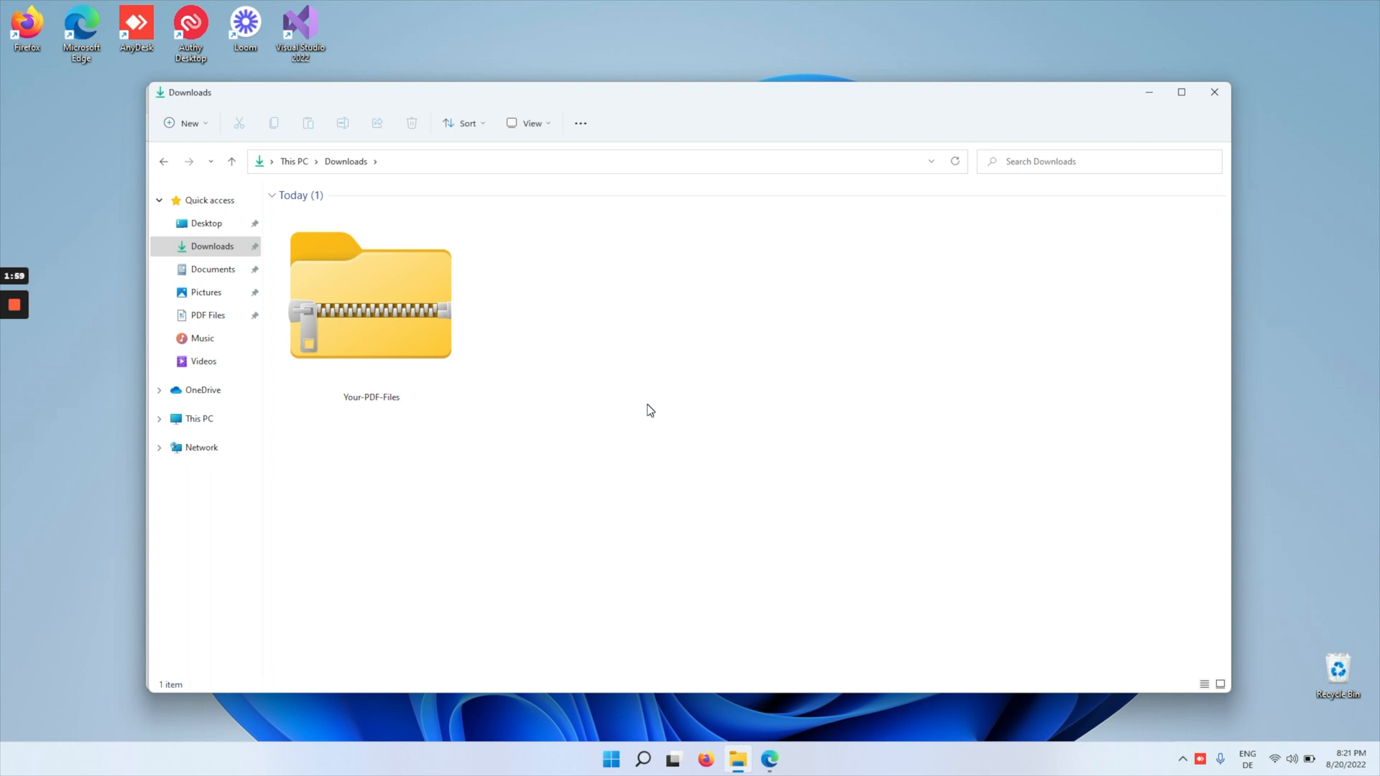
Browse into the Your-PDF-Files zip in Downloads and select Important PDF-Unlocked.
{"action": "double_click", "coordinate": [371, 294]}
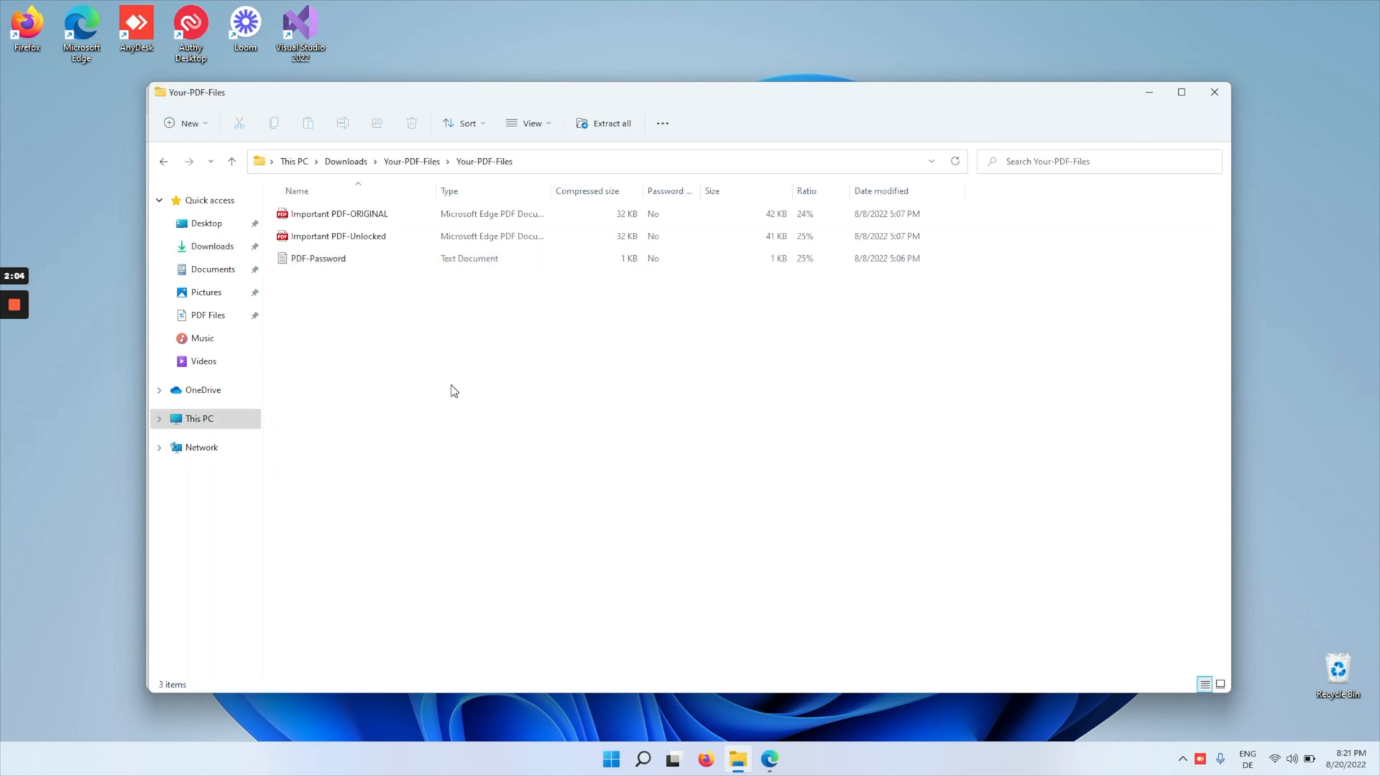
{"action": "left_click", "coordinate": [317, 258]}
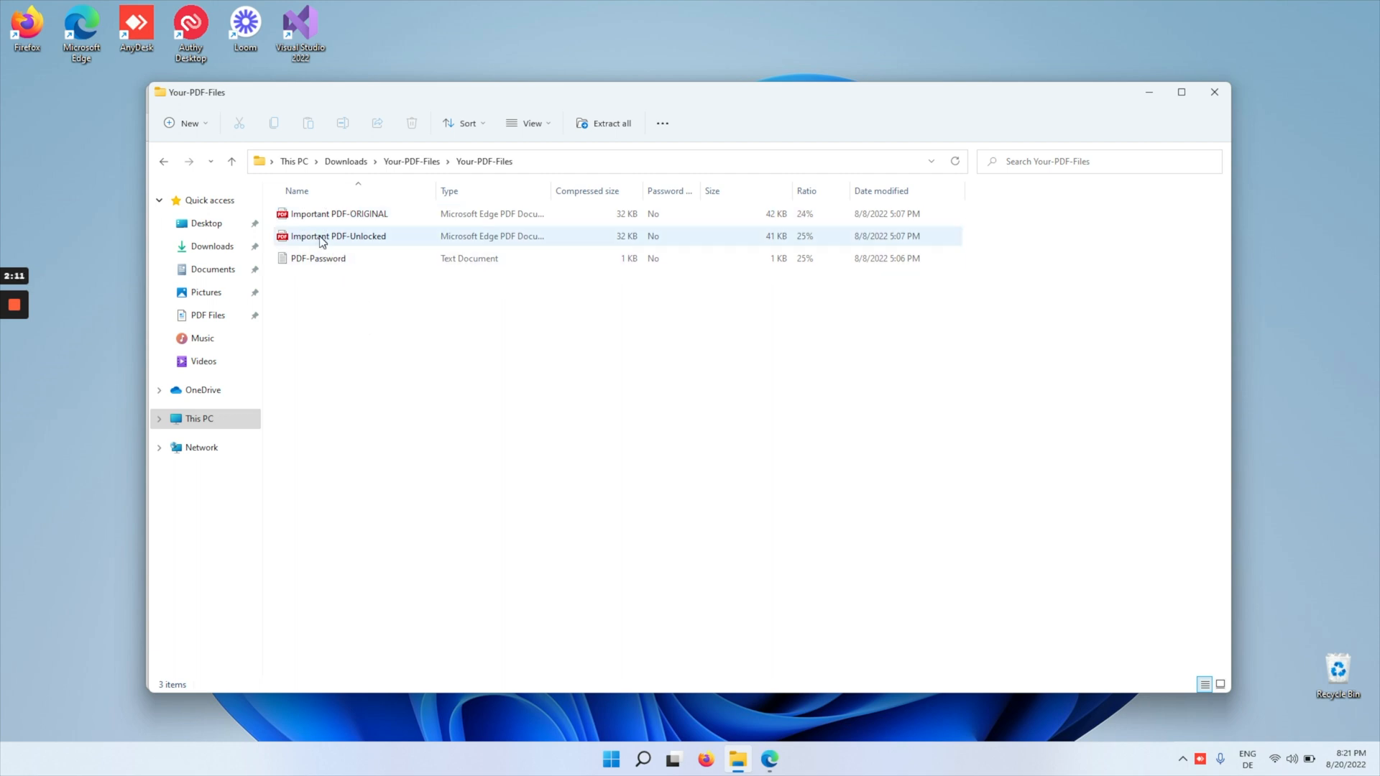
Open Important PDF-Unlocked in Edge, showing the invoice with no password prompt.
{"action": "double_click", "coordinate": [338, 236]}
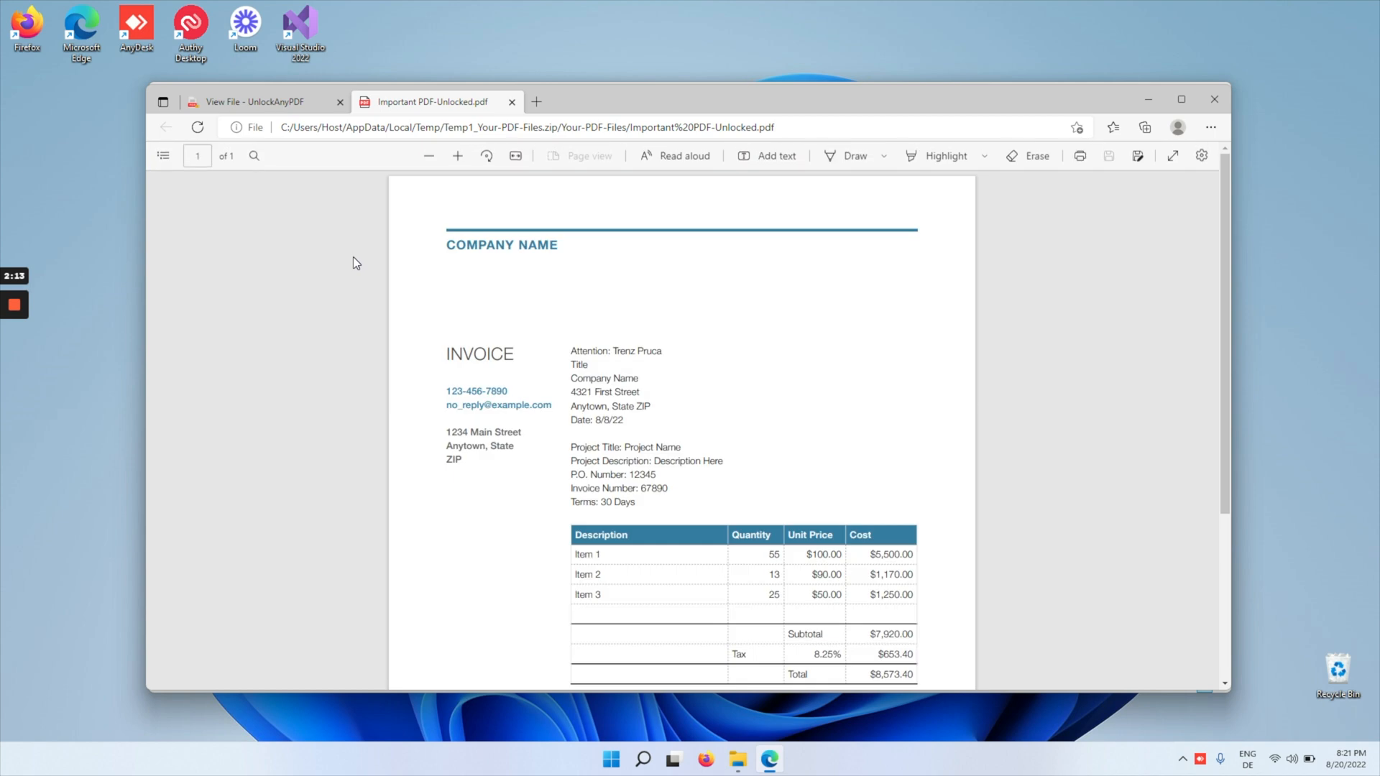
{"action": "mouse_move", "coordinate": [618, 293]}
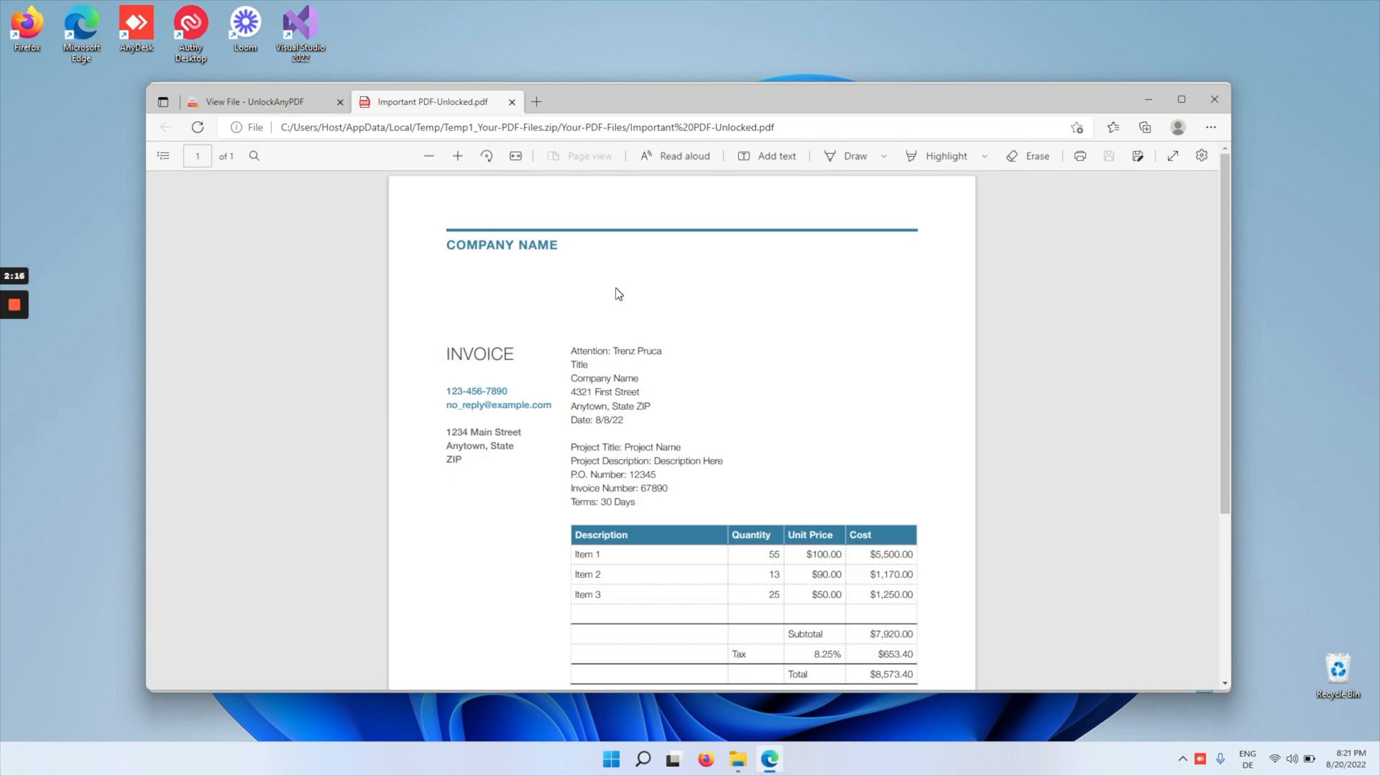
{"action": "mouse_move", "coordinate": [841, 305]}
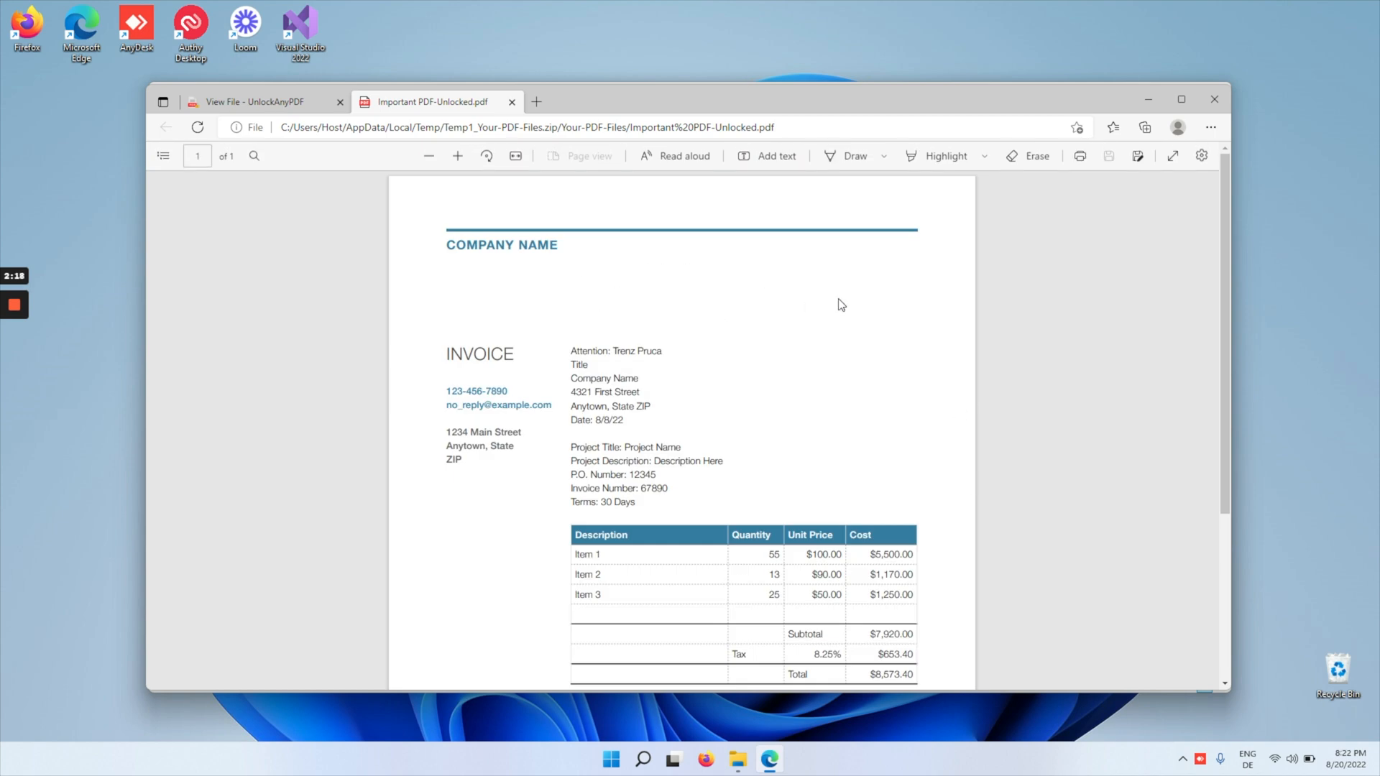
{"action": "mouse_move", "coordinate": [1012, 273]}
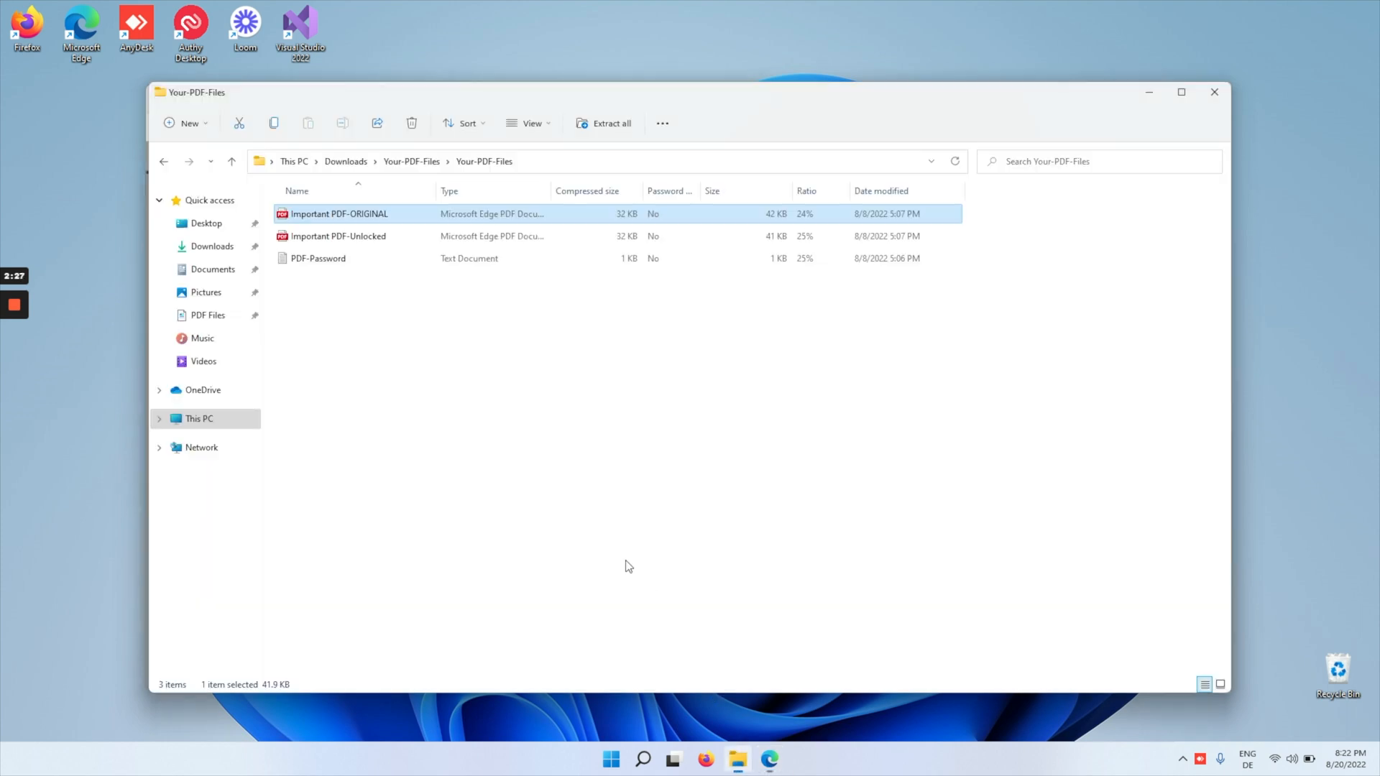
Read the password from PDF-Password and use it to open Important PDF-ORIGINAL in Edge.
{"action": "left_click", "coordinate": [319, 259]}
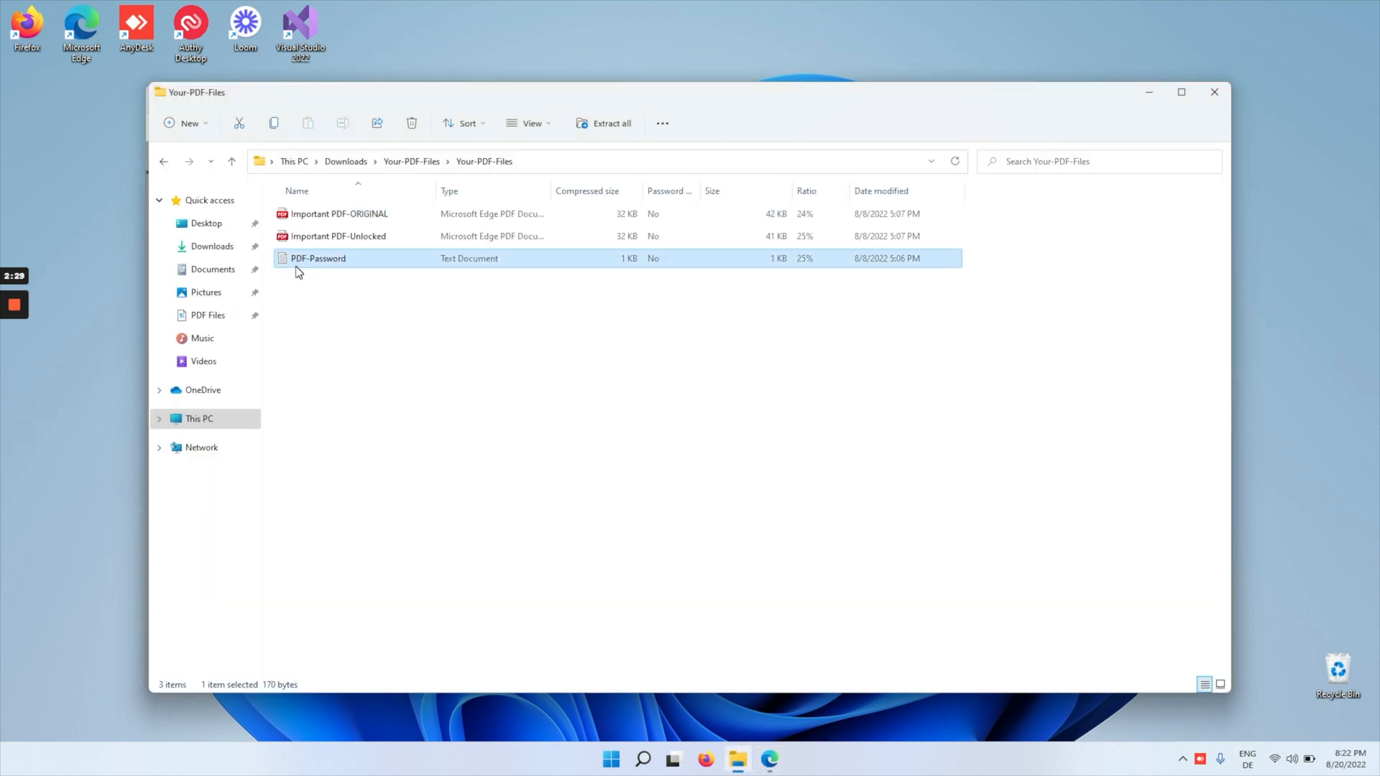
{"action": "double_click", "coordinate": [316, 259]}
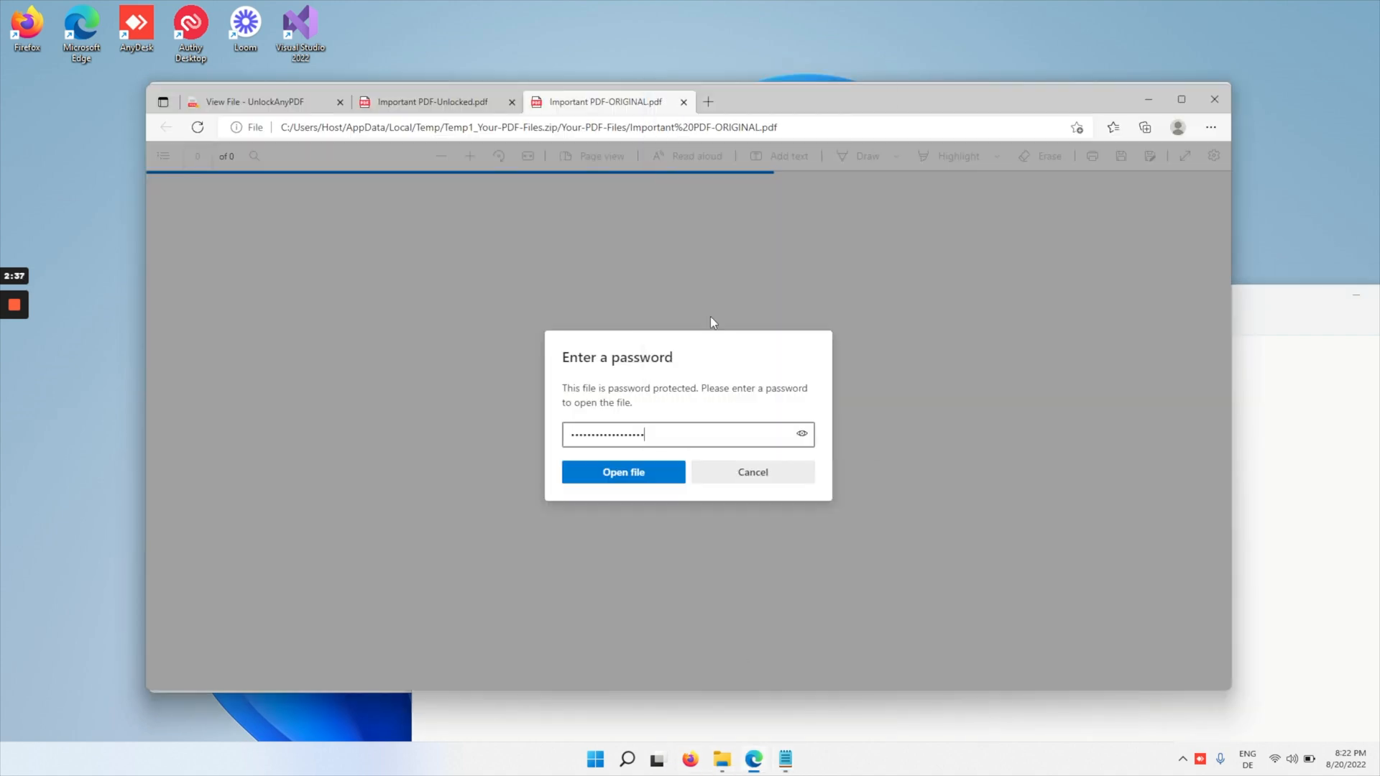
{"action": "left_click", "coordinate": [624, 472]}
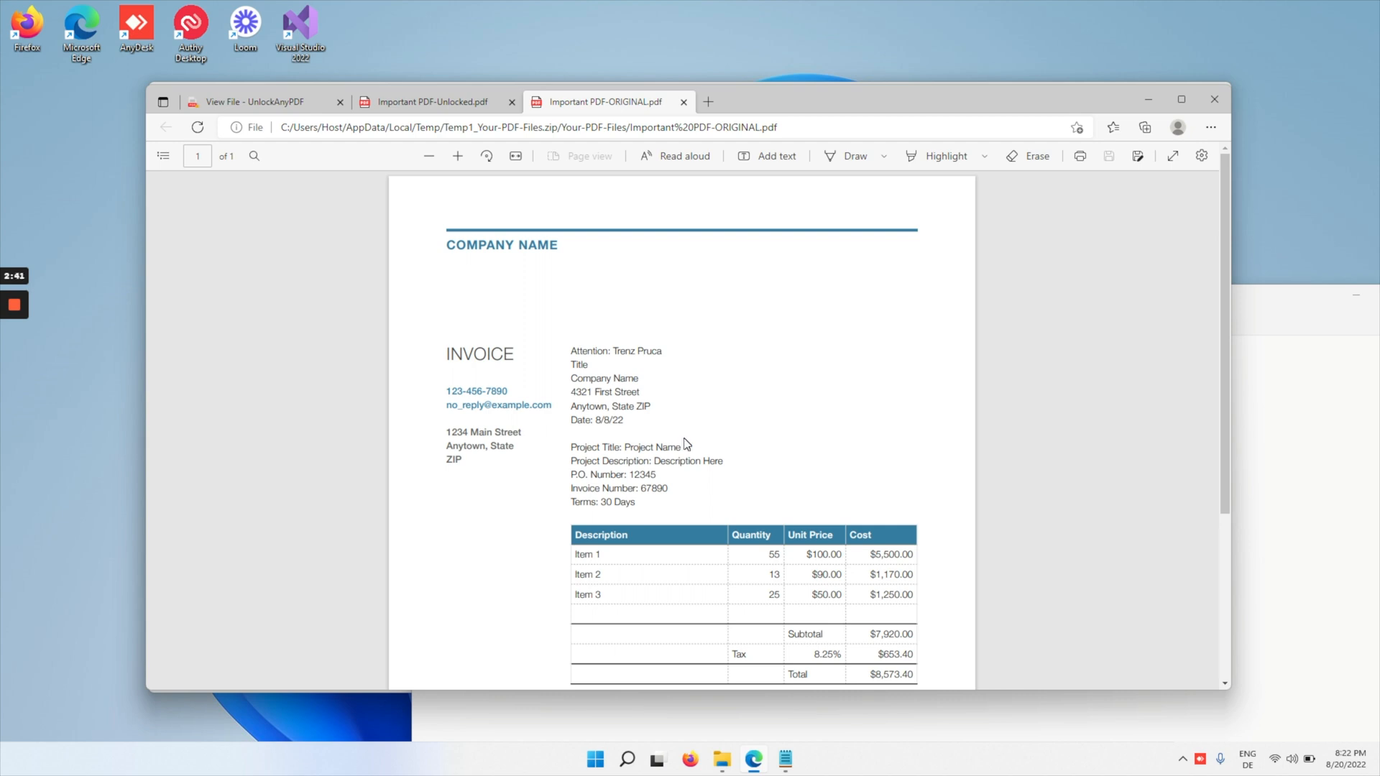
{"action": "mouse_move", "coordinate": [828, 197]}
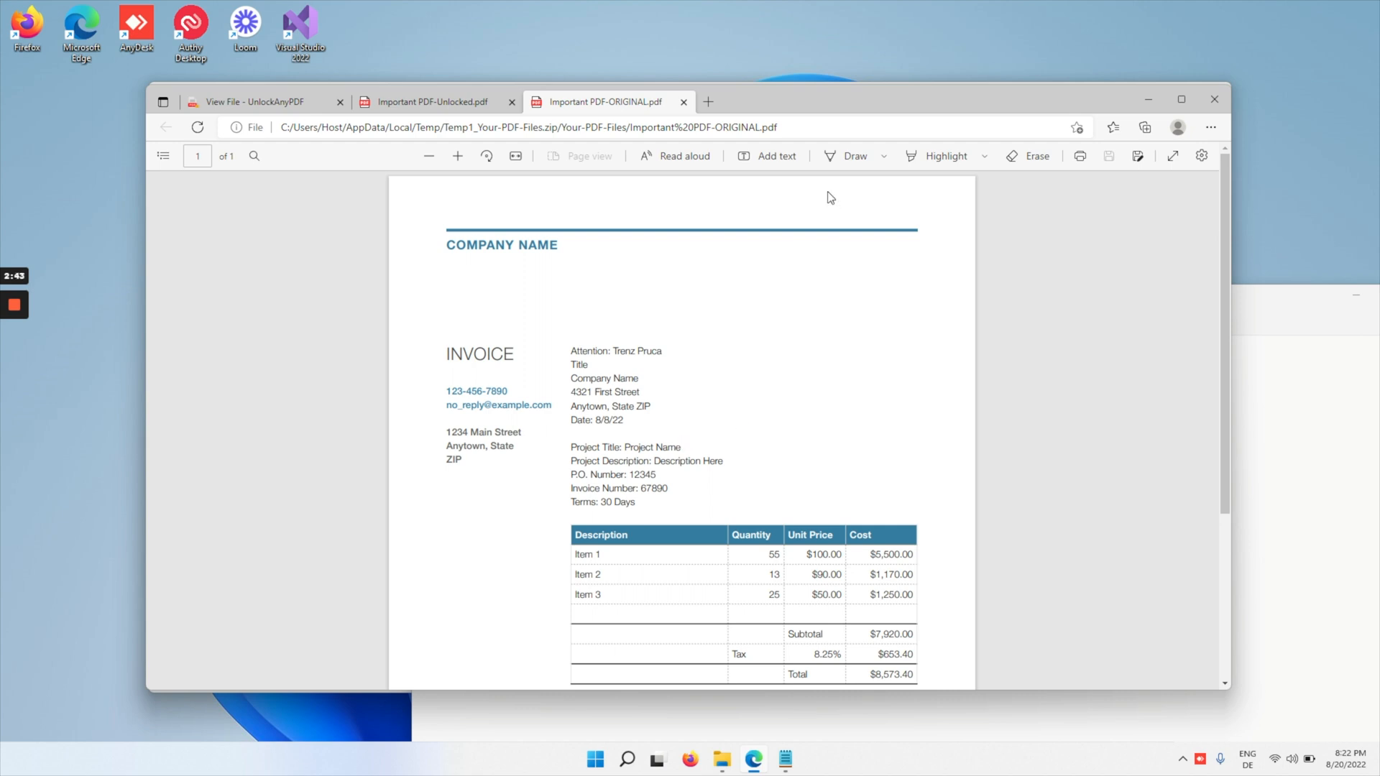
{"action": "mouse_move", "coordinate": [773, 245]}
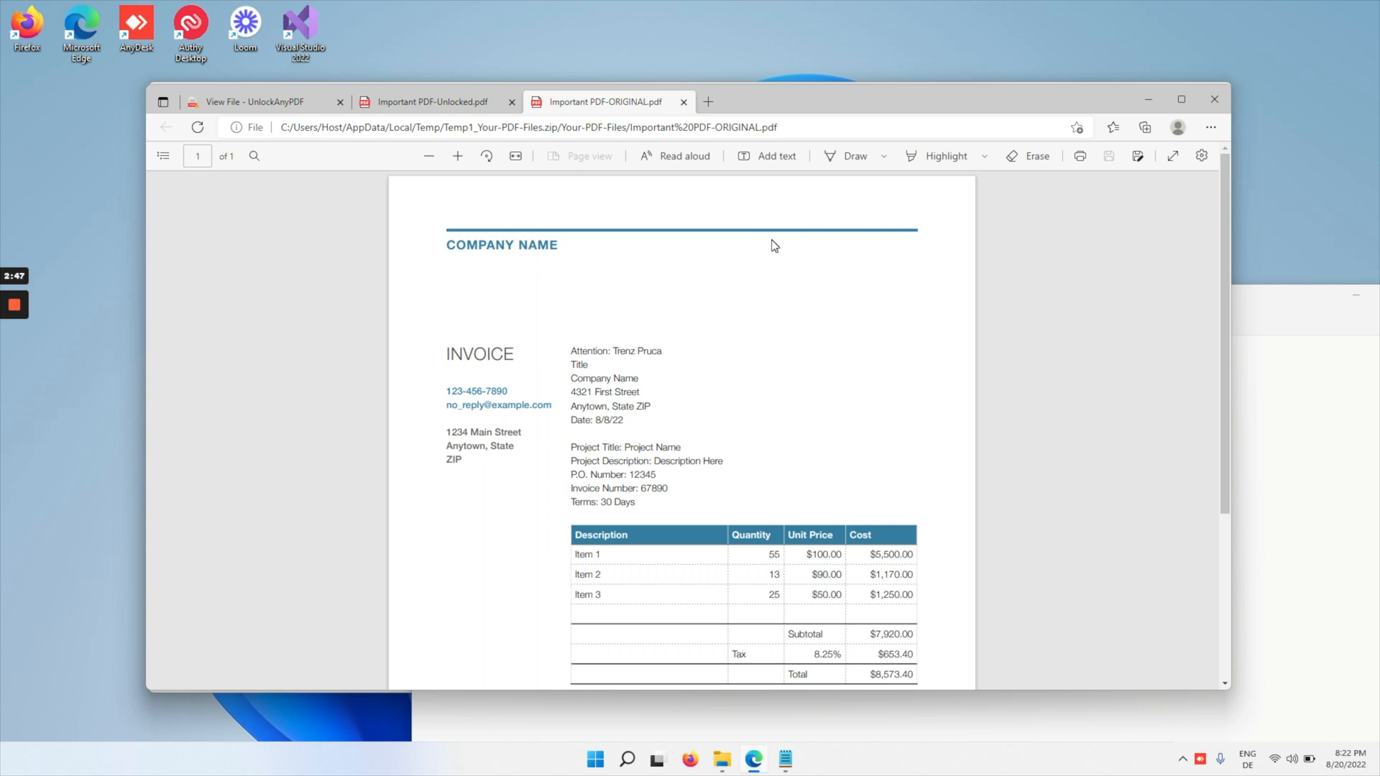
{"action": "mouse_move", "coordinate": [687, 243]}
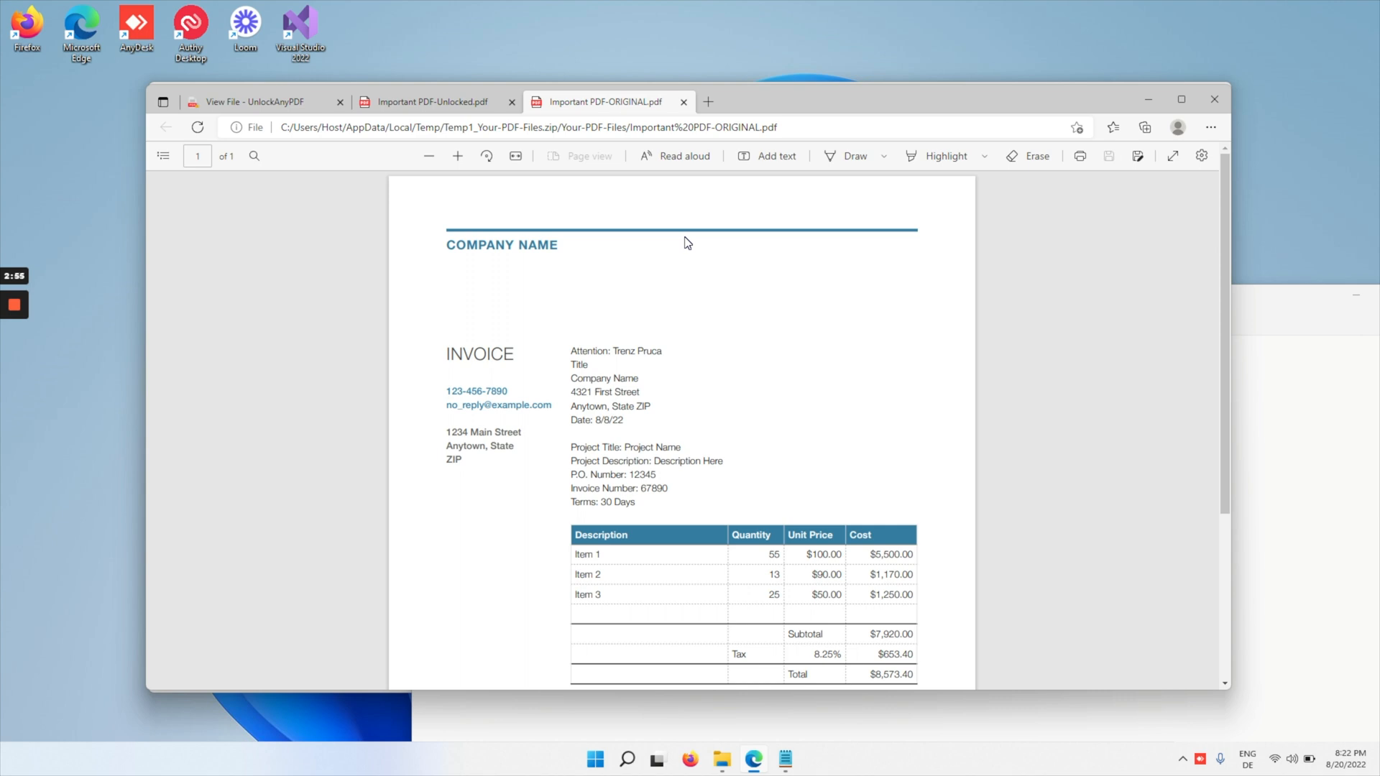
Close the original and unlocked PDF tabs and the Trustpilot reviews tab.
{"action": "left_click", "coordinate": [684, 101]}
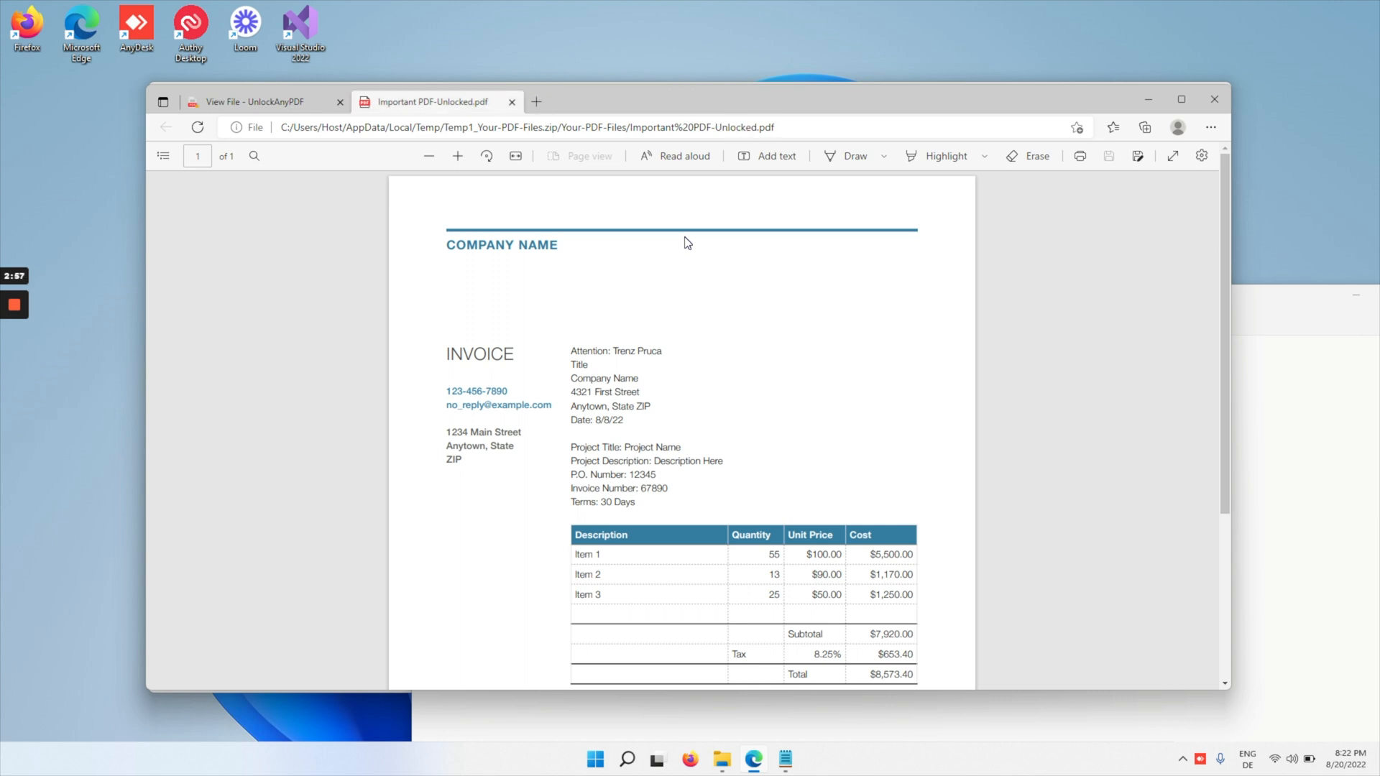
{"action": "left_click", "coordinate": [259, 100]}
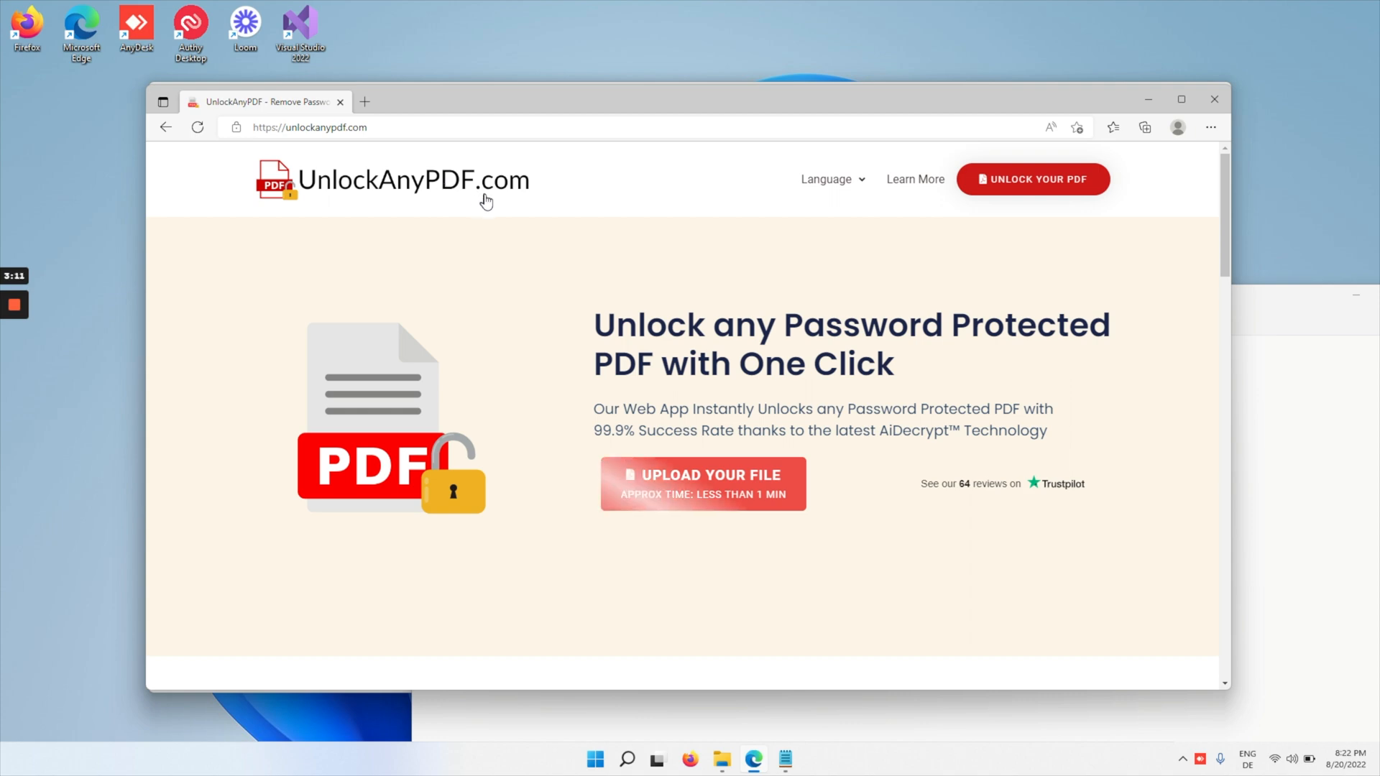
{"action": "mouse_move", "coordinate": [965, 494]}
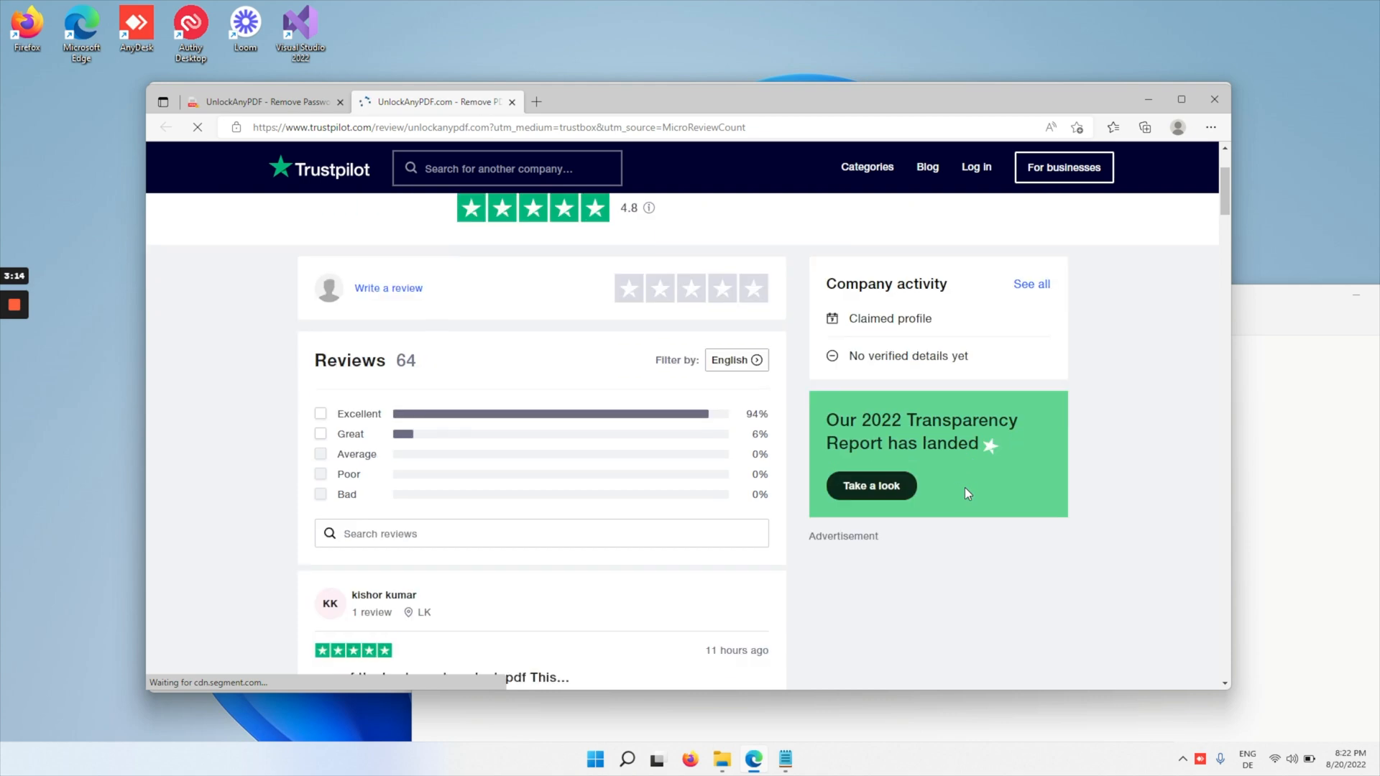
{"action": "left_click", "coordinate": [512, 100]}
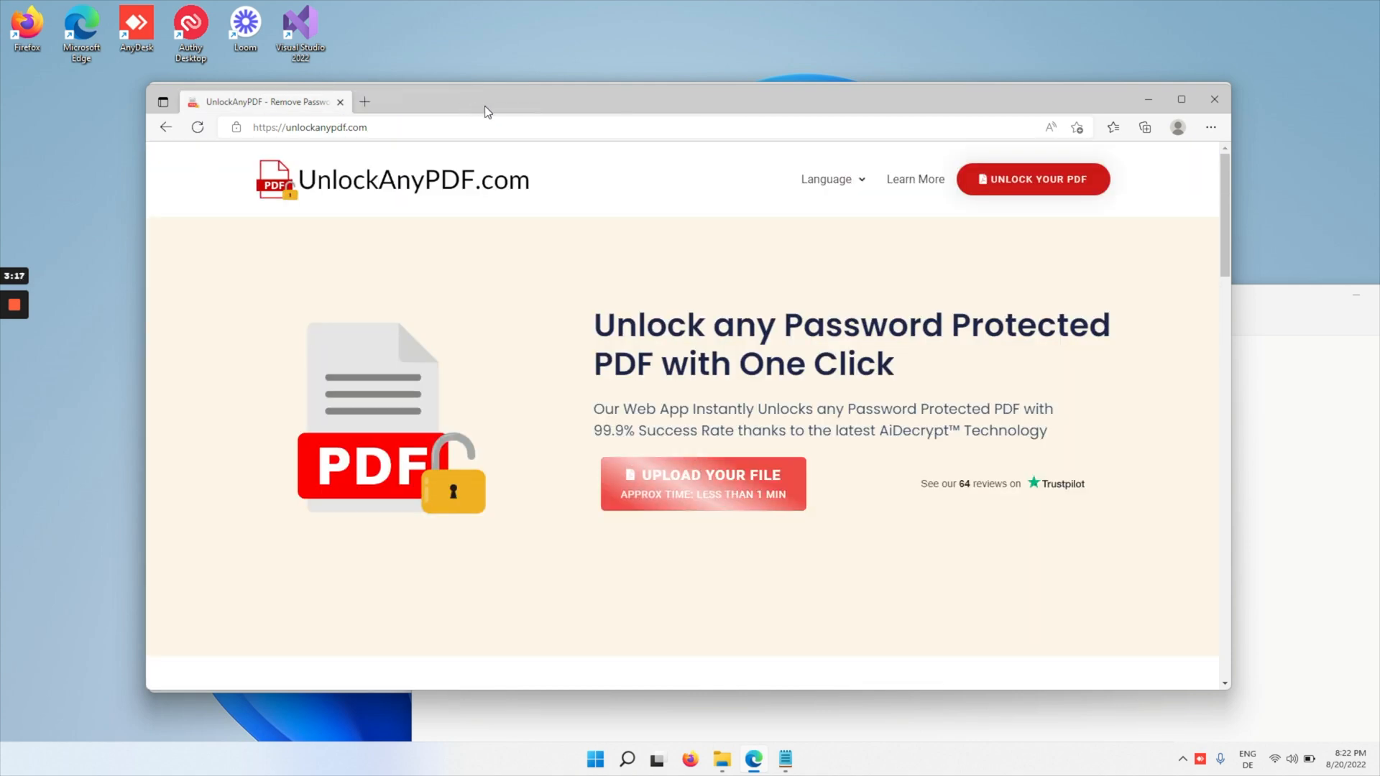
{"action": "mouse_move", "coordinate": [590, 321]}
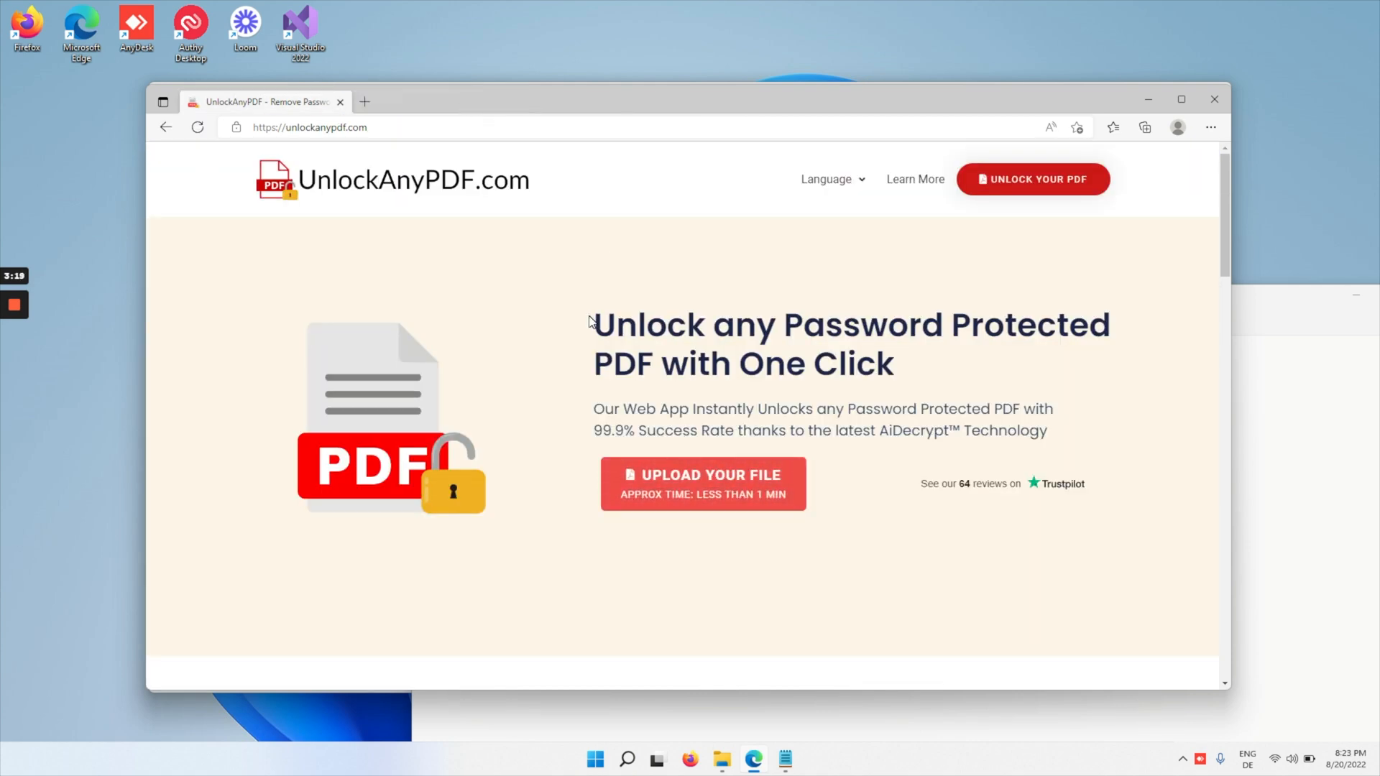